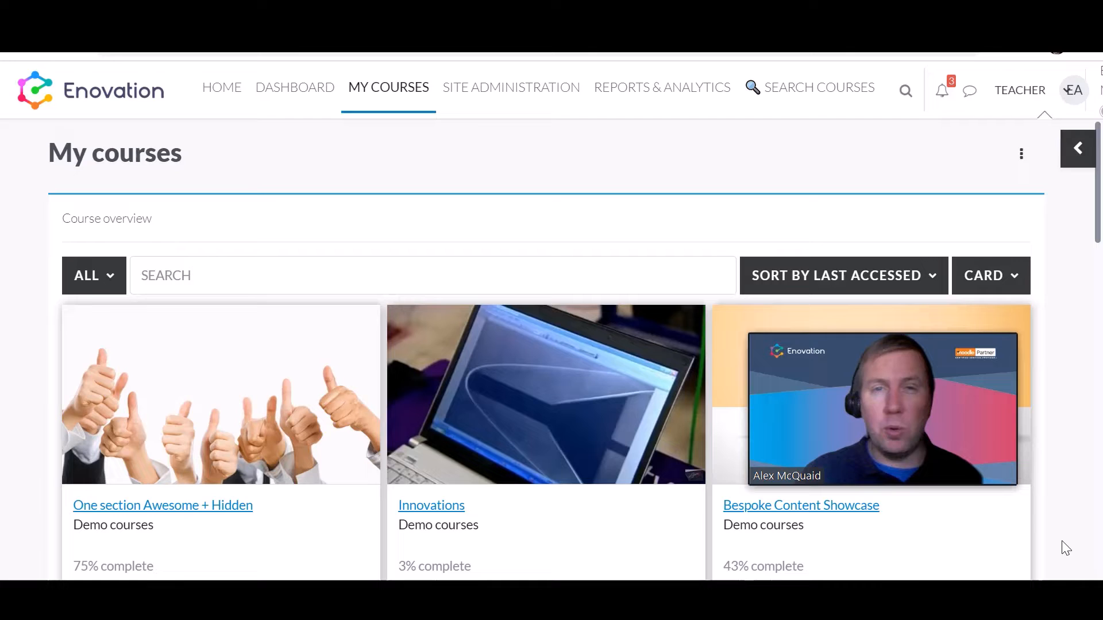
pyautogui.moveTo(843, 275)
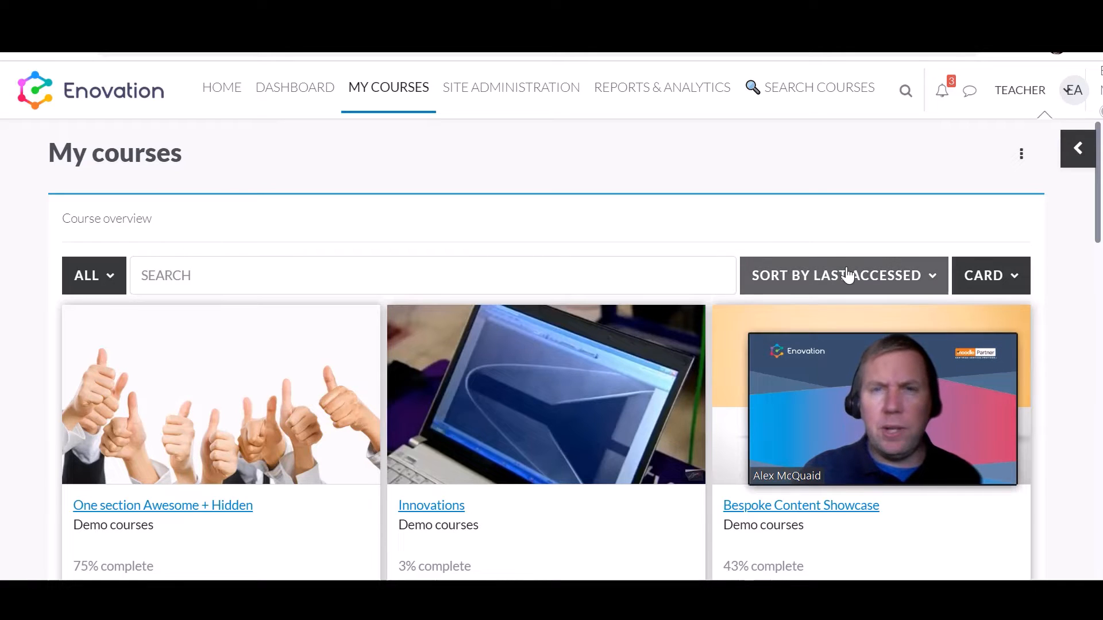
pyautogui.moveTo(1011, 156)
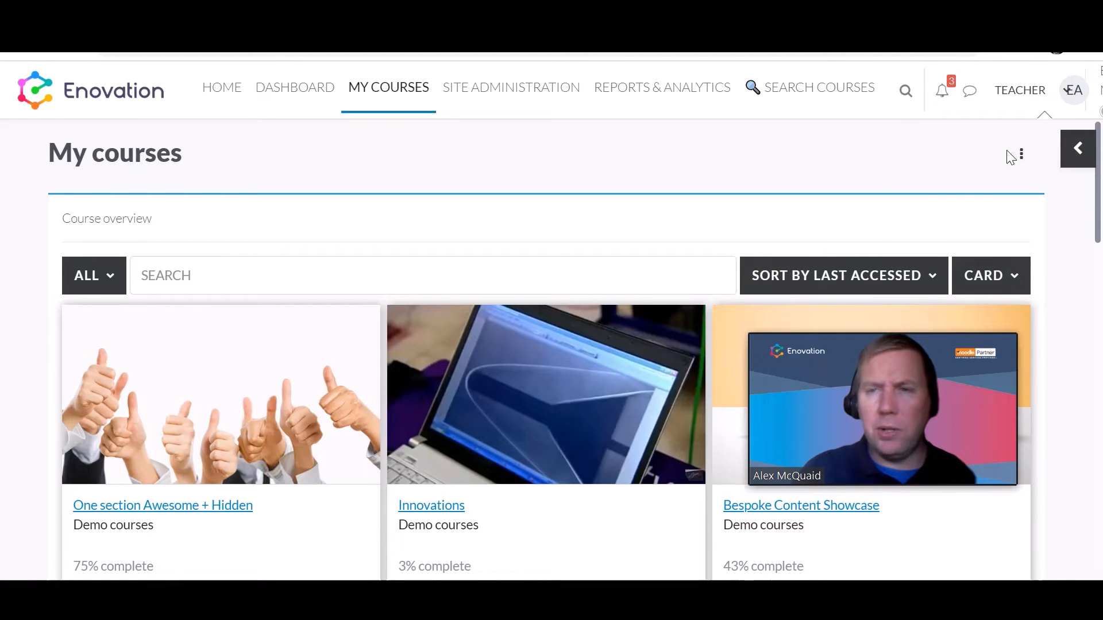
pyautogui.moveTo(958, 205)
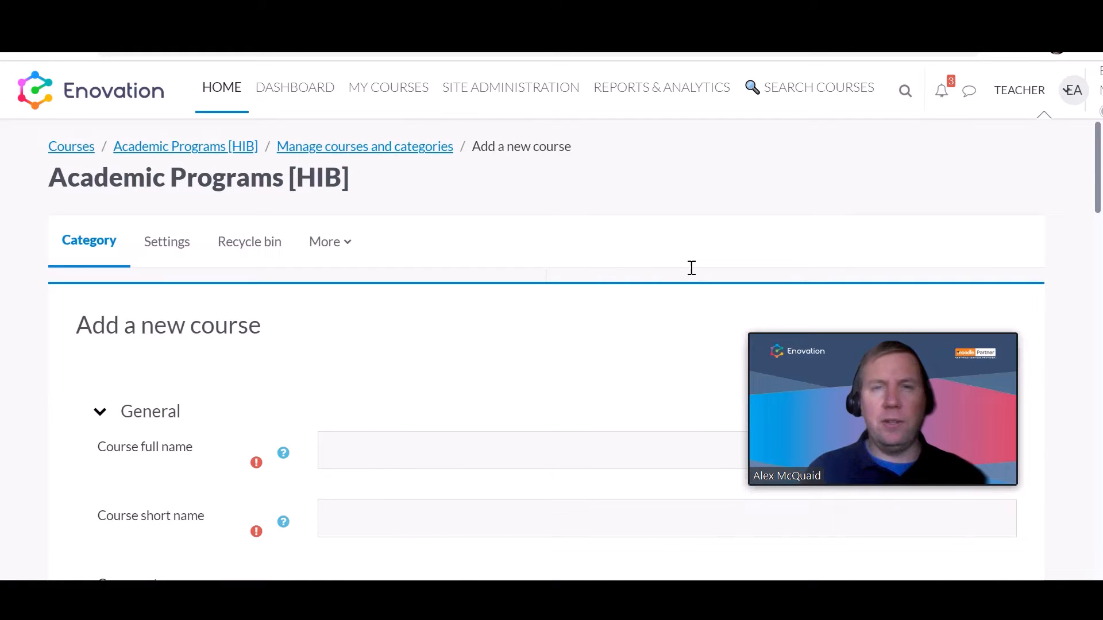
# - Enter the course full name 'English Course Example 1'
pyautogui.scroll(-3)
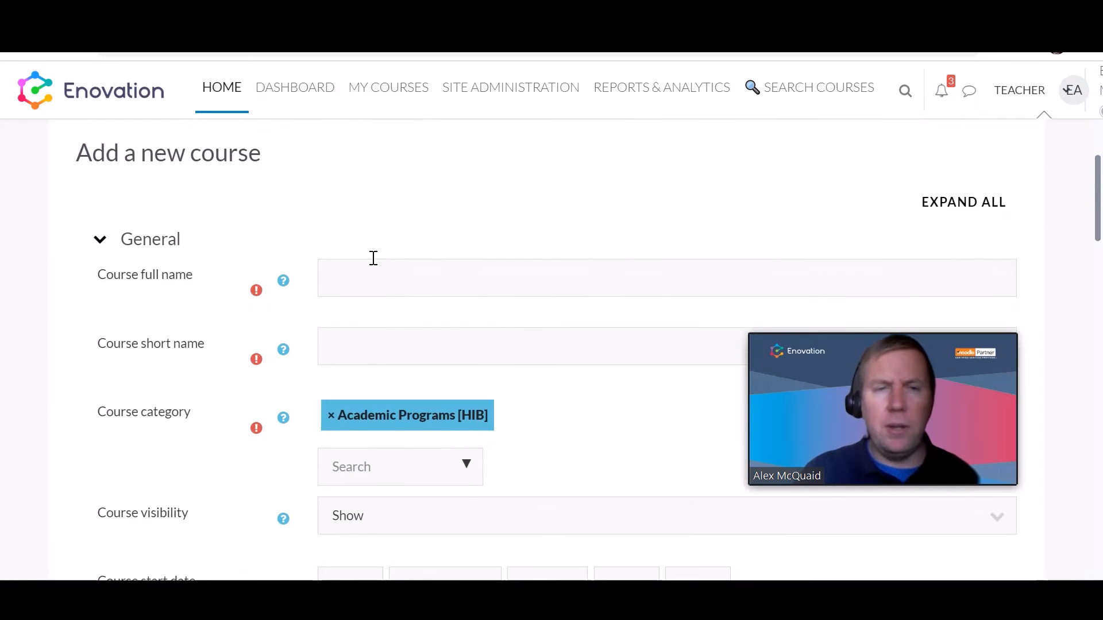
pyautogui.scroll(-3)
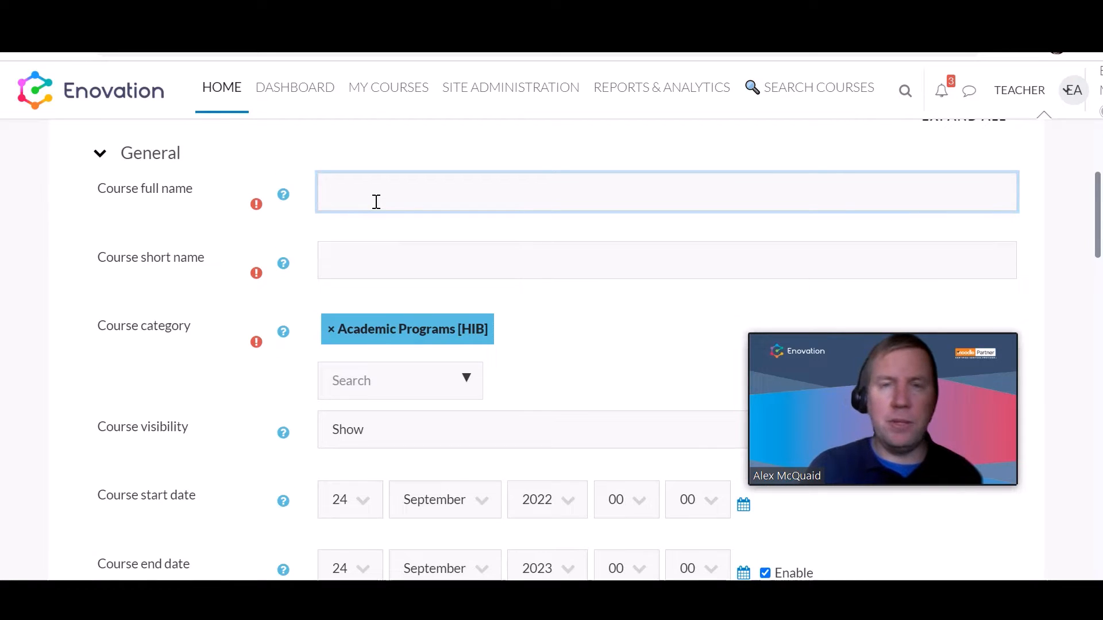
pyautogui.write('E')
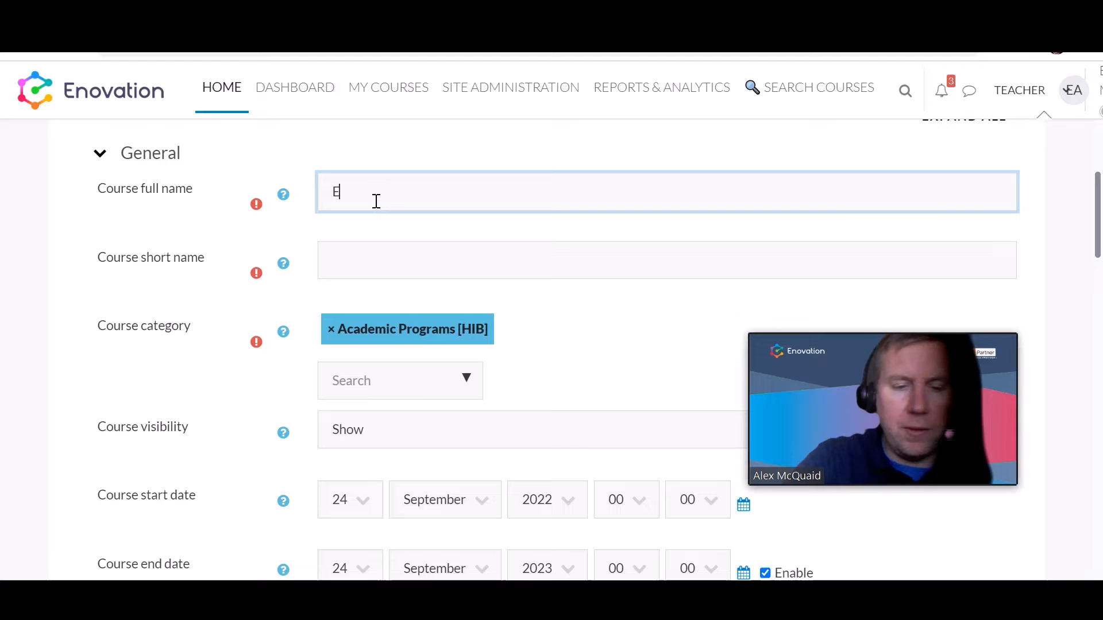
pyautogui.write('nglish')
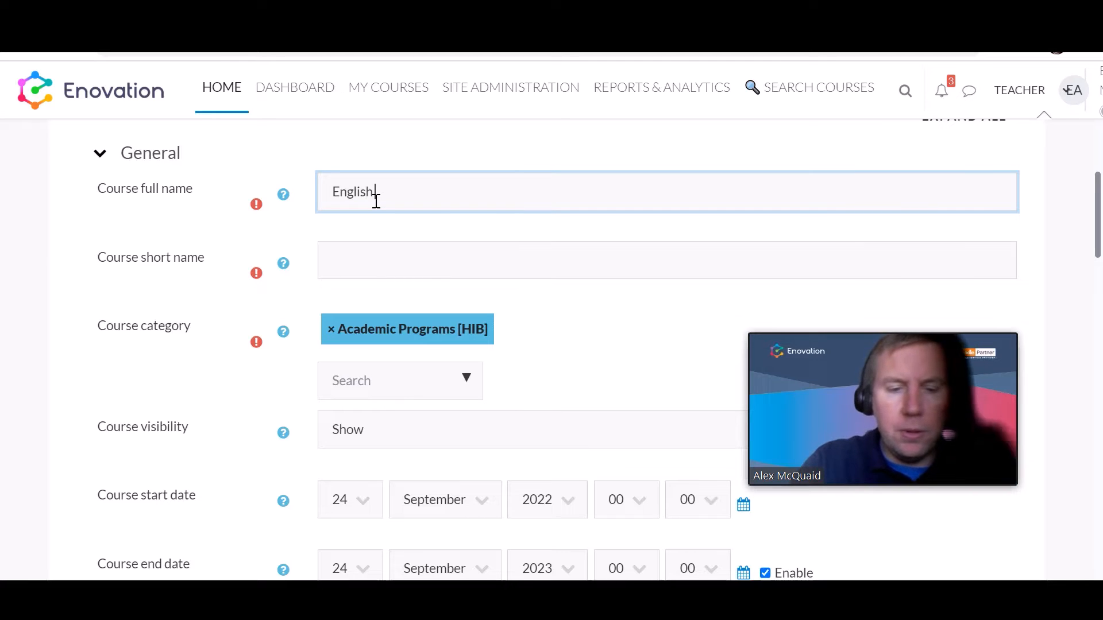
pyautogui.write('Course')
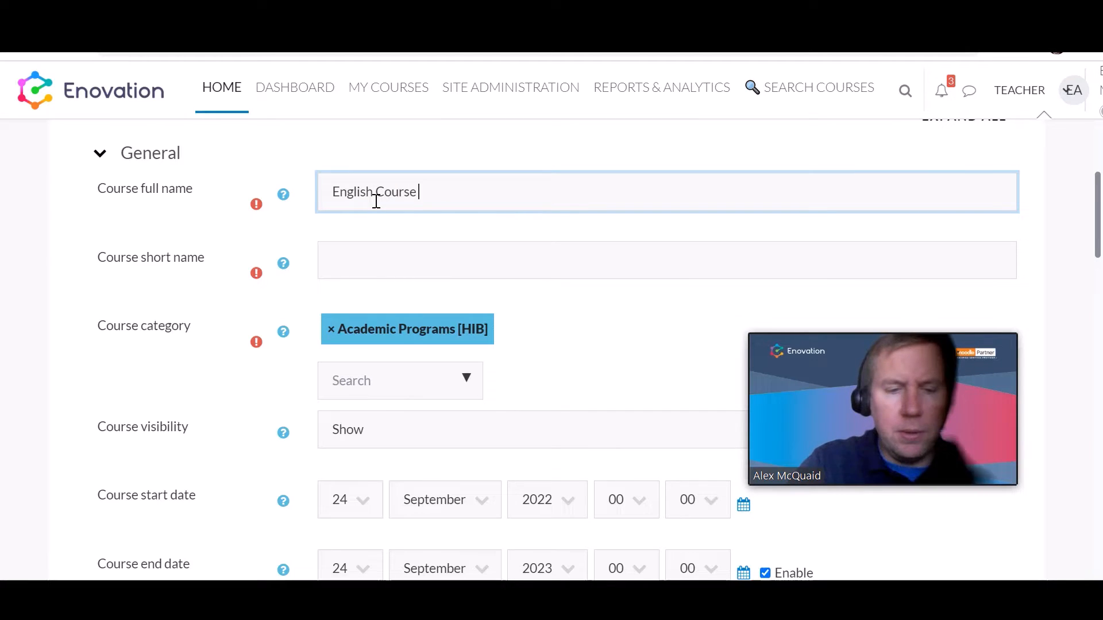
pyautogui.write('Example')
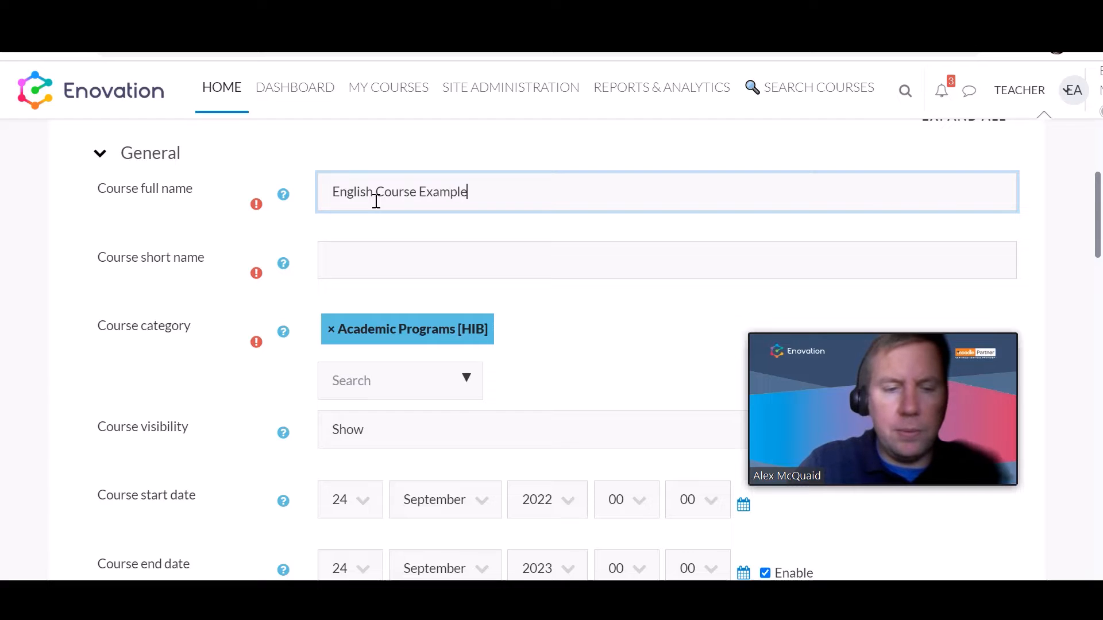
pyautogui.write('1')
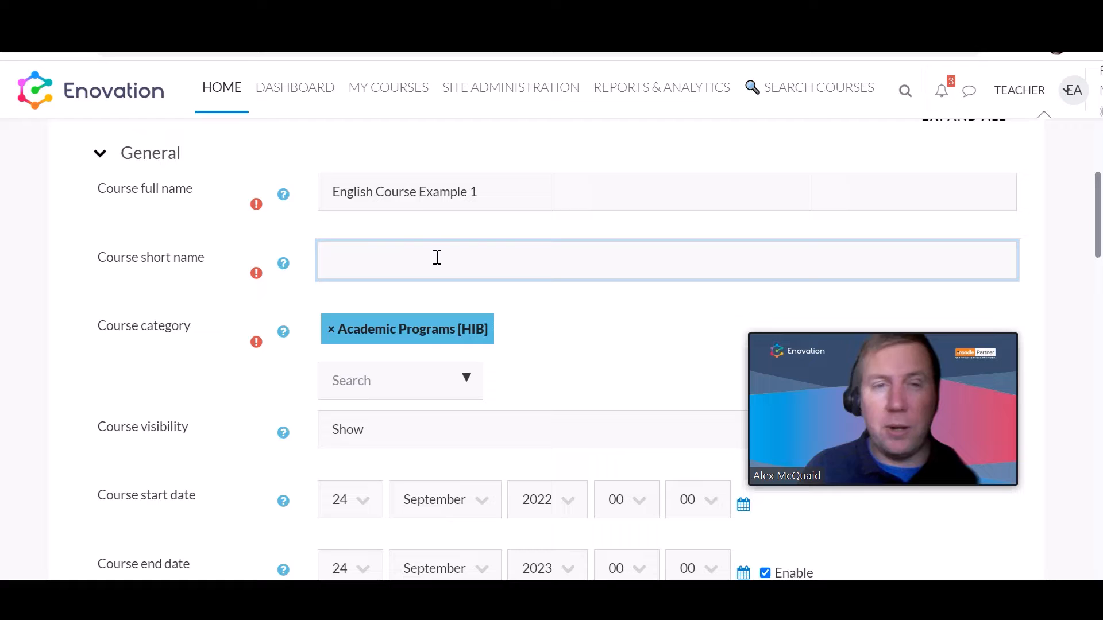
# - Enter the course short name 'Level 1A'
pyautogui.write('Le')
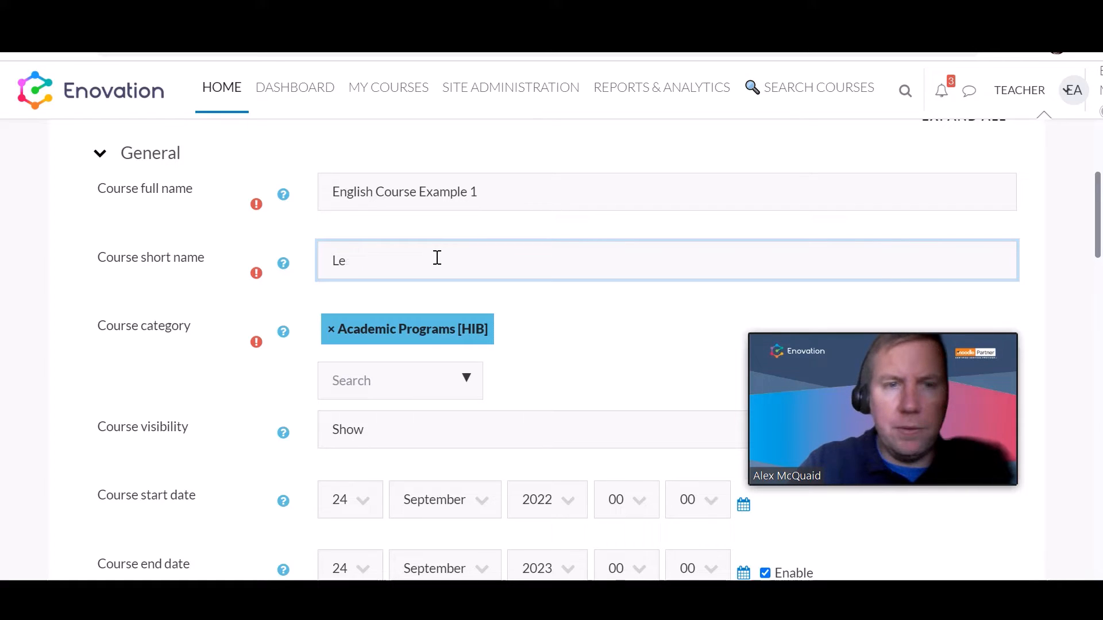
pyautogui.write('vel')
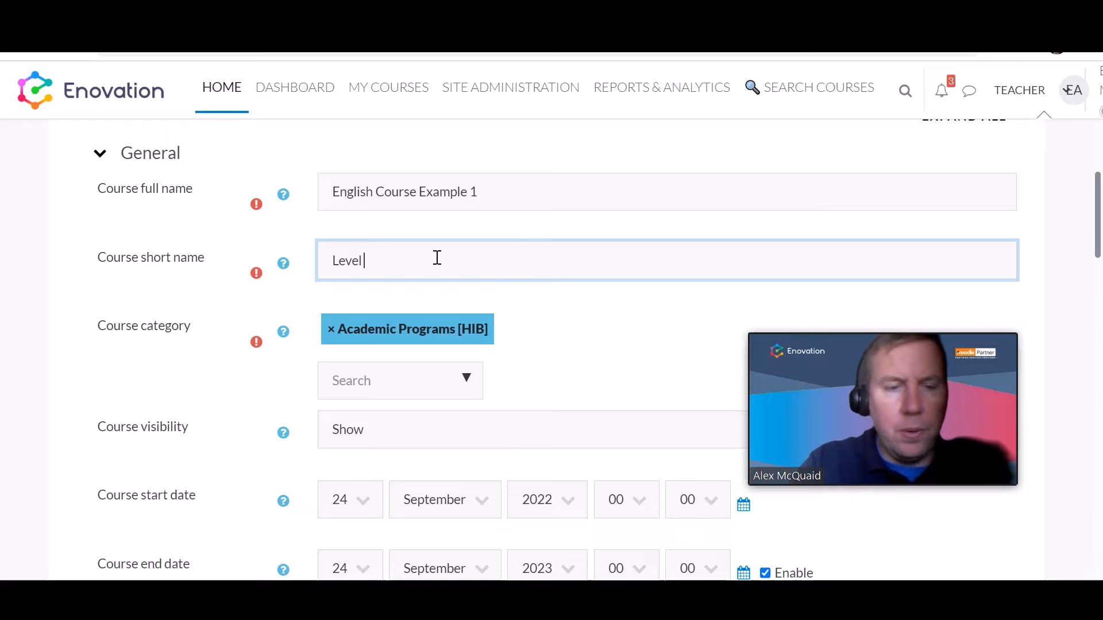
pyautogui.write('1A')
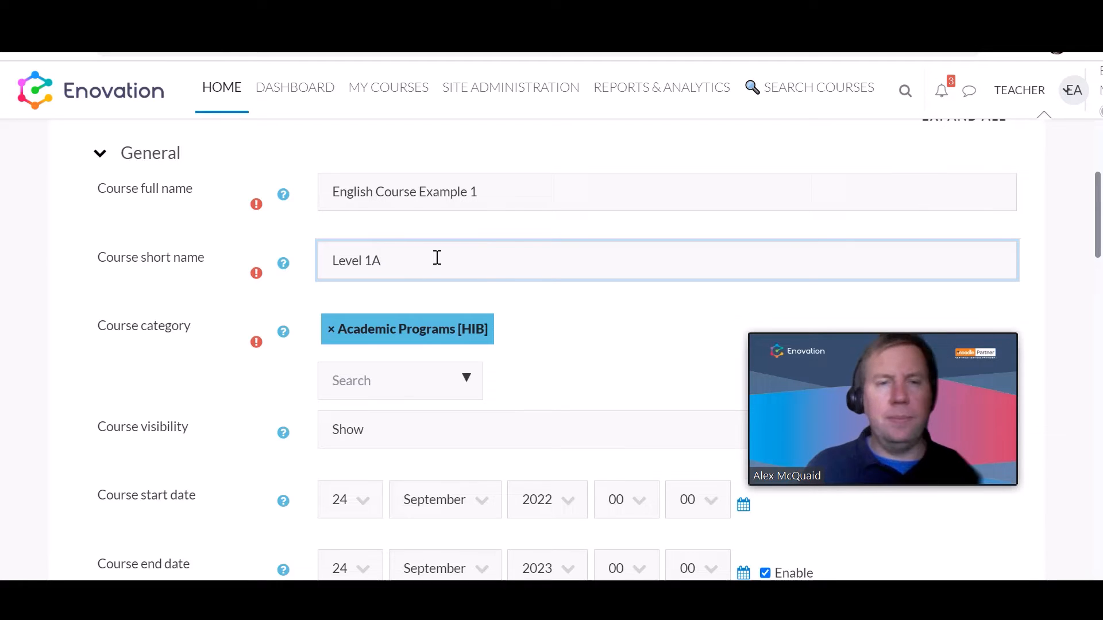
# - Change the course category from Academic Programs [HIB] to Demo courses
pyautogui.scroll(-3)
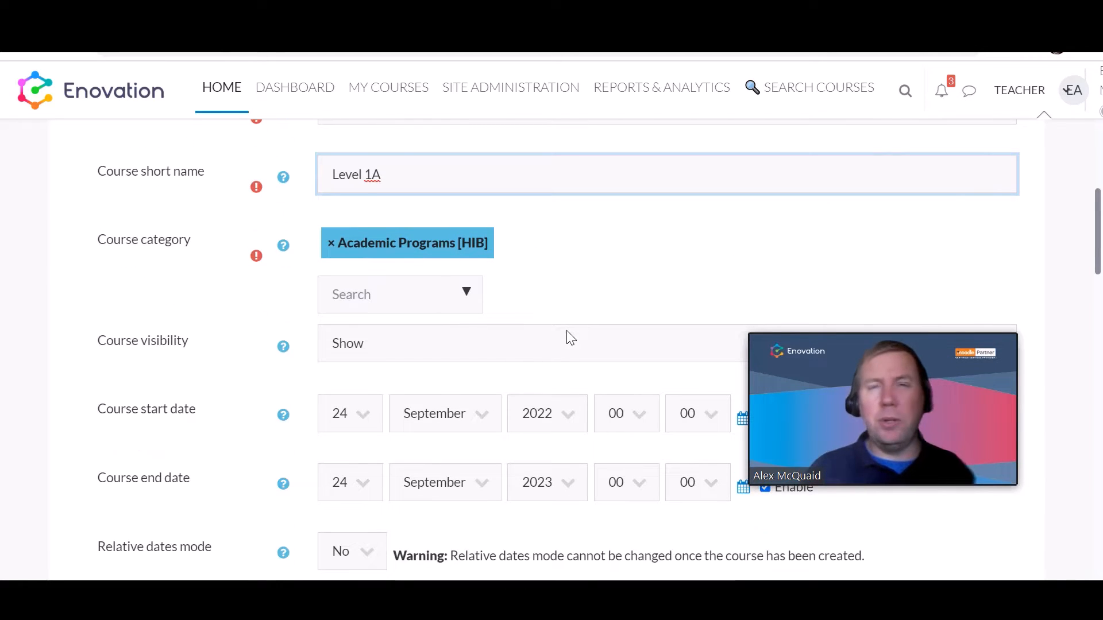
pyautogui.click(465, 294)
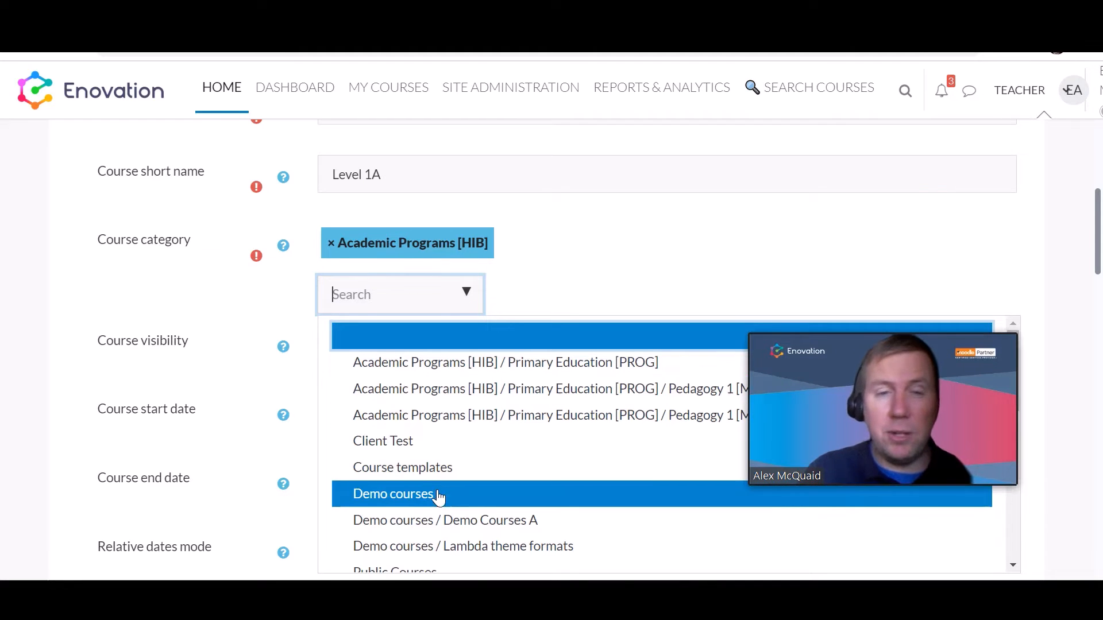
pyautogui.click(393, 494)
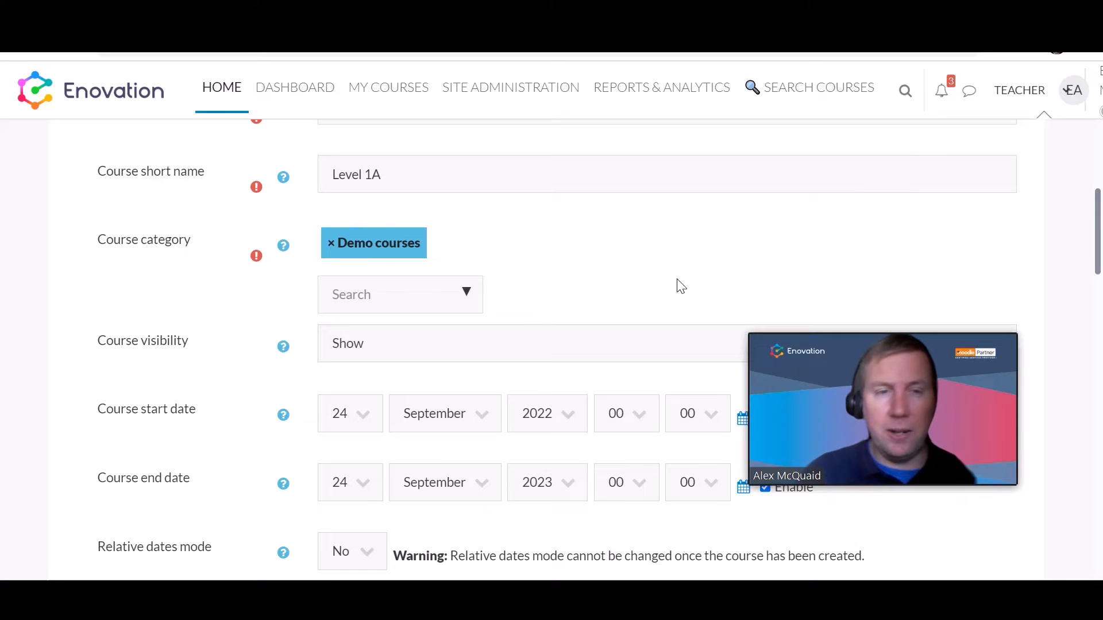
pyautogui.moveTo(626, 348)
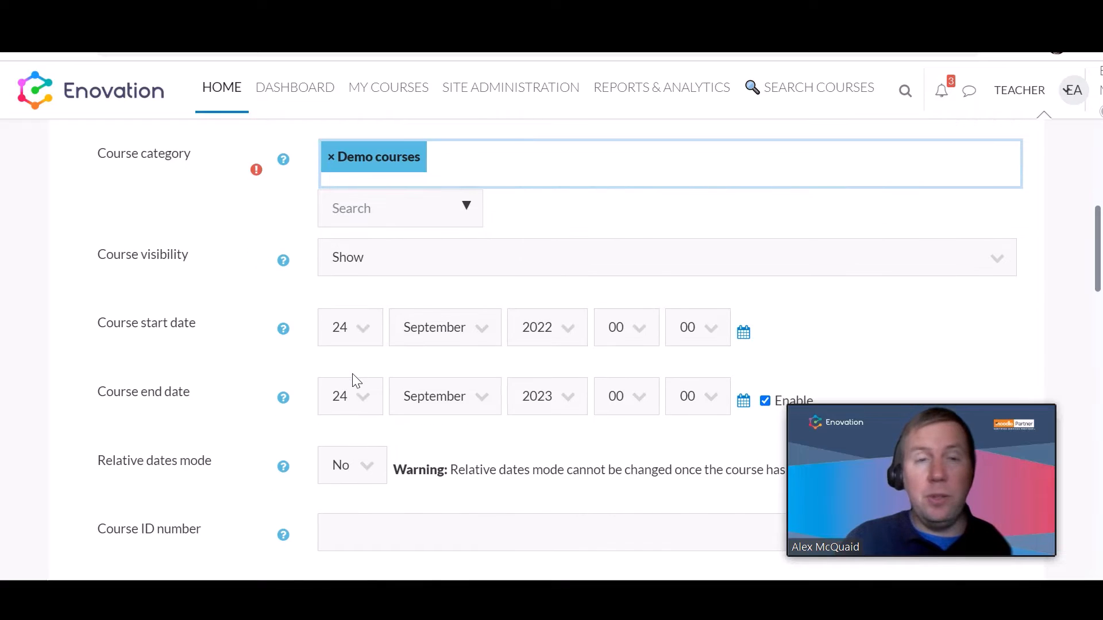
pyautogui.moveTo(321, 338)
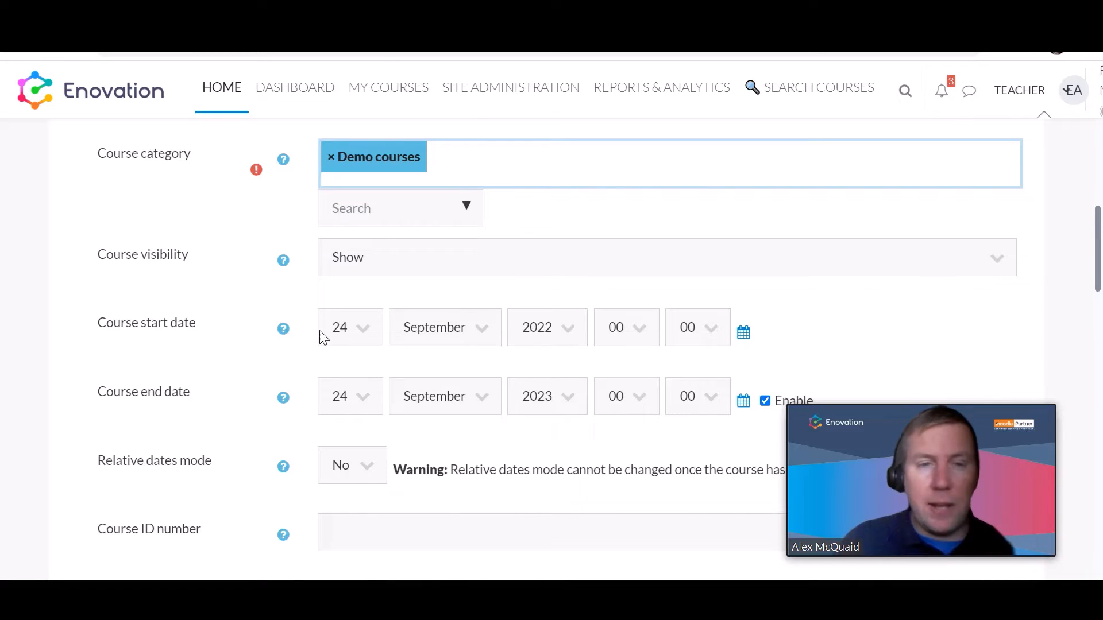
# - Set the course start date to the 28th at 09:00
pyautogui.click(349, 327)
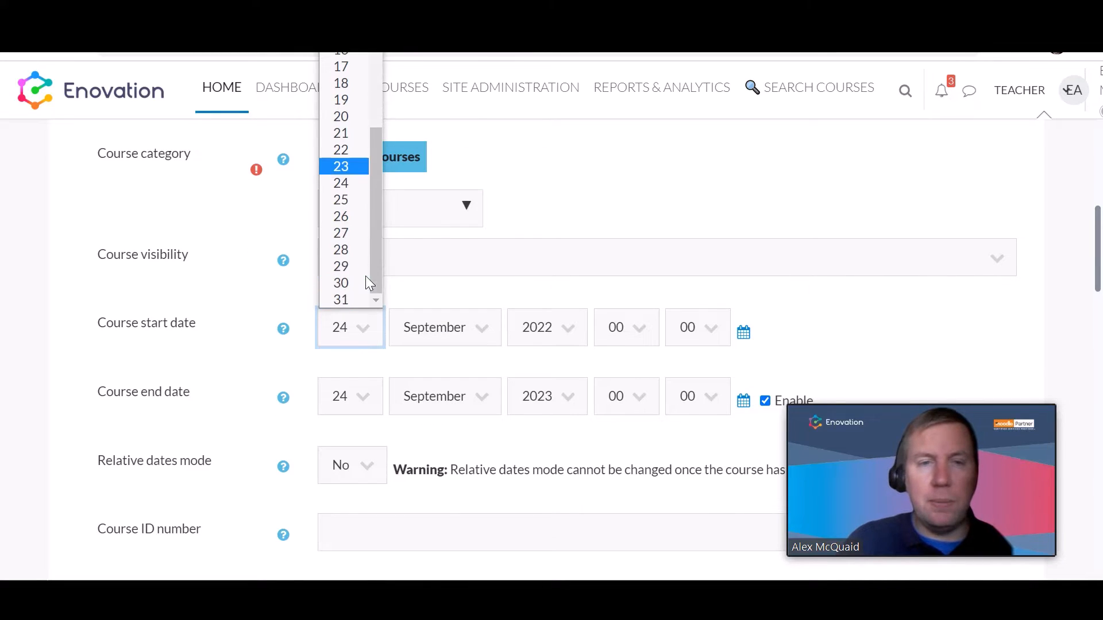
pyautogui.click(340, 250)
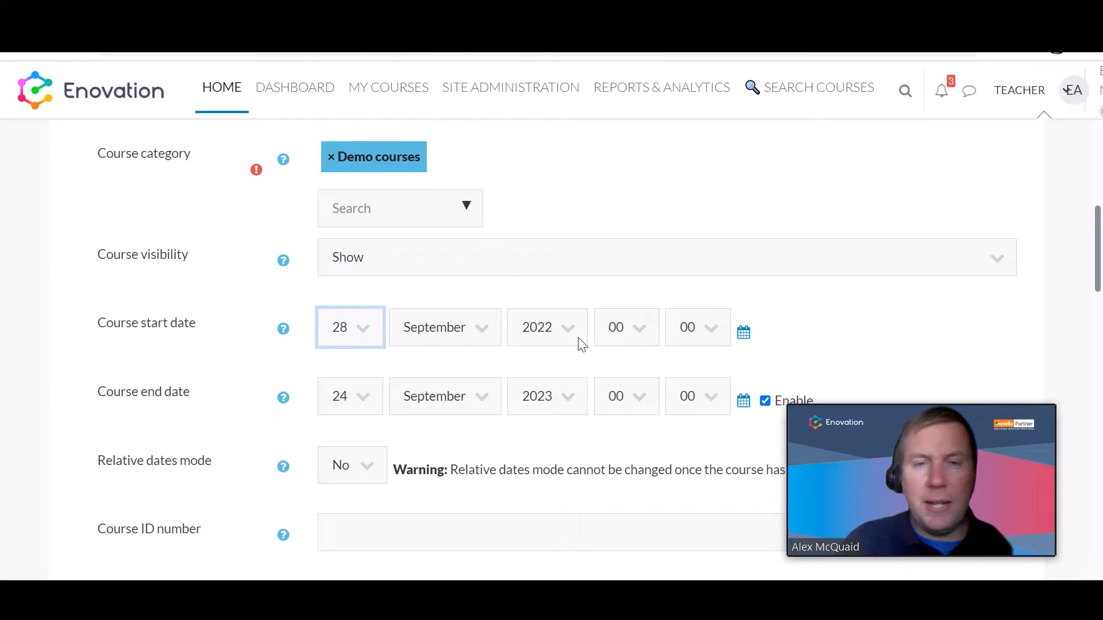
pyautogui.click(625, 327)
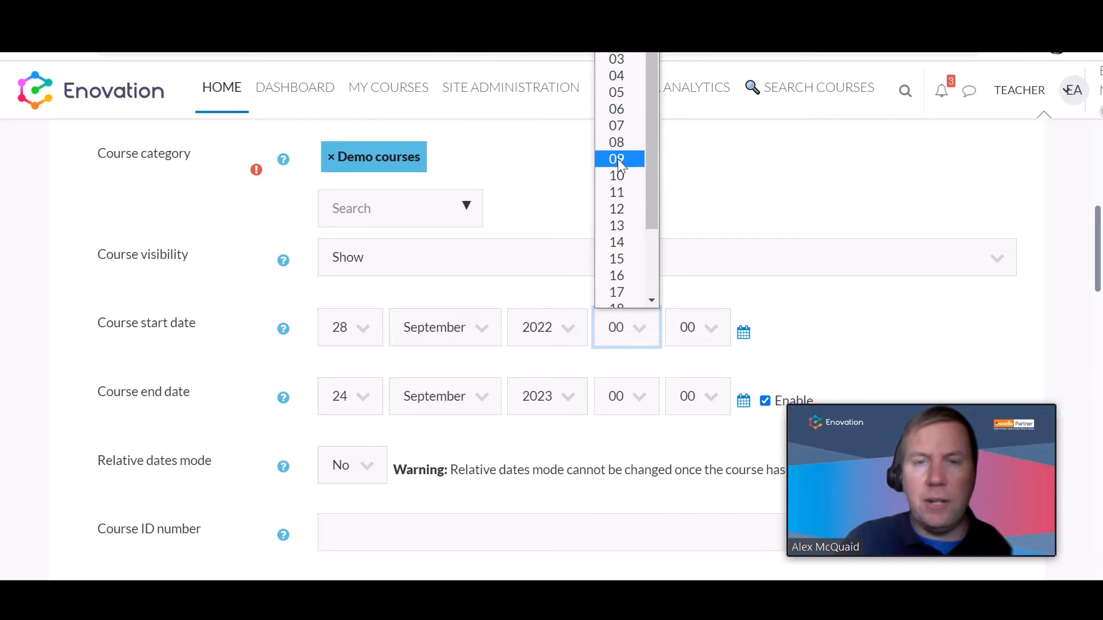
pyautogui.click(615, 158)
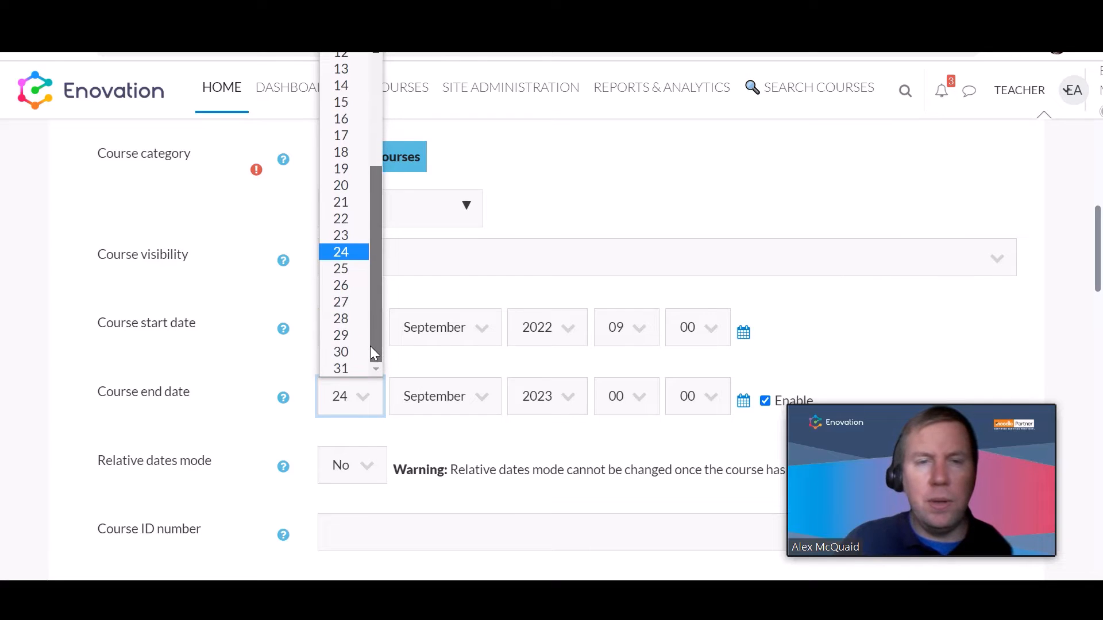
# - Set the course end date to 29 September 2022 at 09:00
pyautogui.click(340, 334)
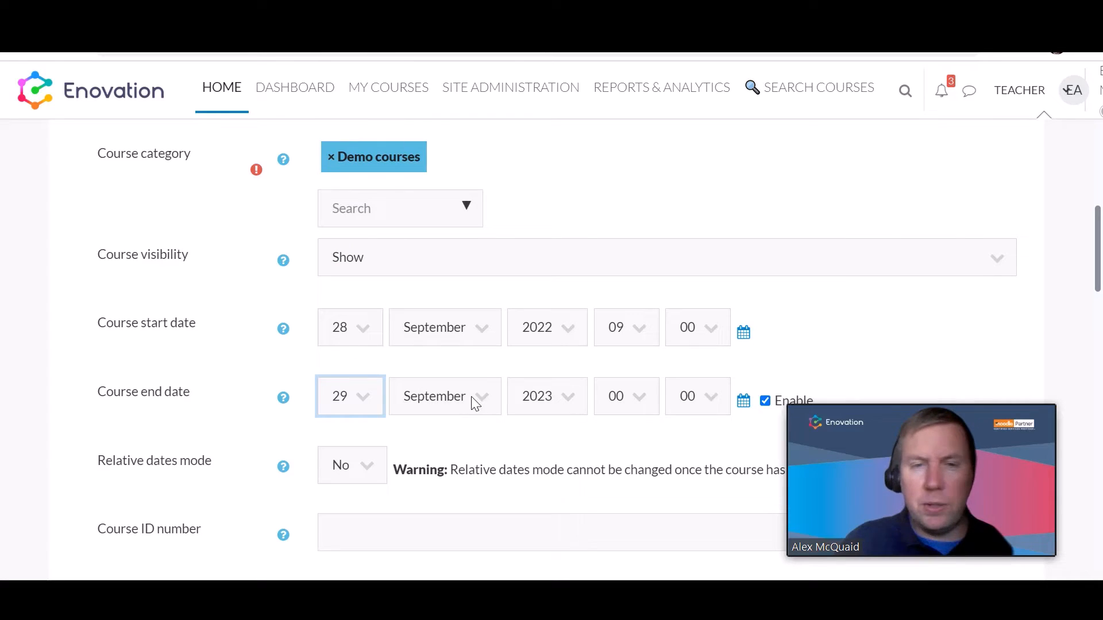
pyautogui.click(547, 396)
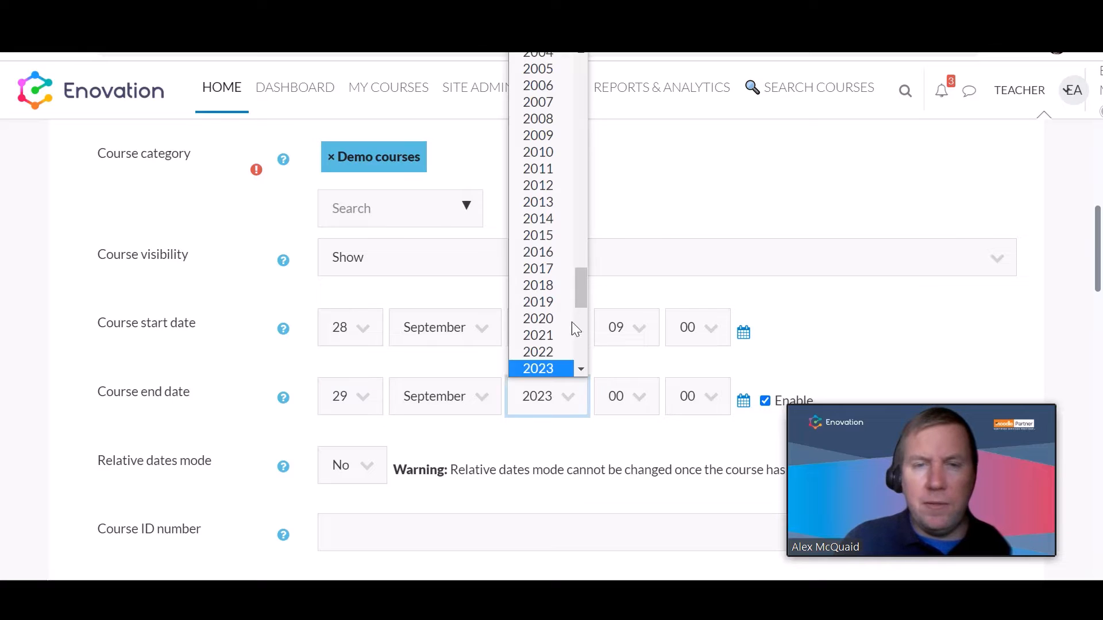
pyautogui.click(537, 352)
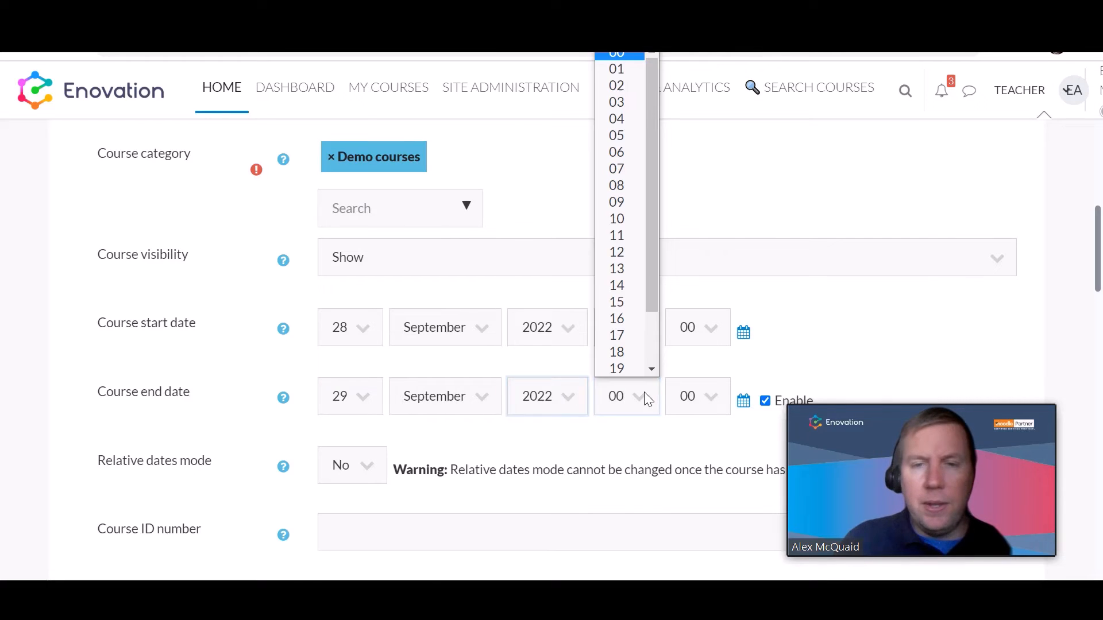
pyautogui.click(616, 202)
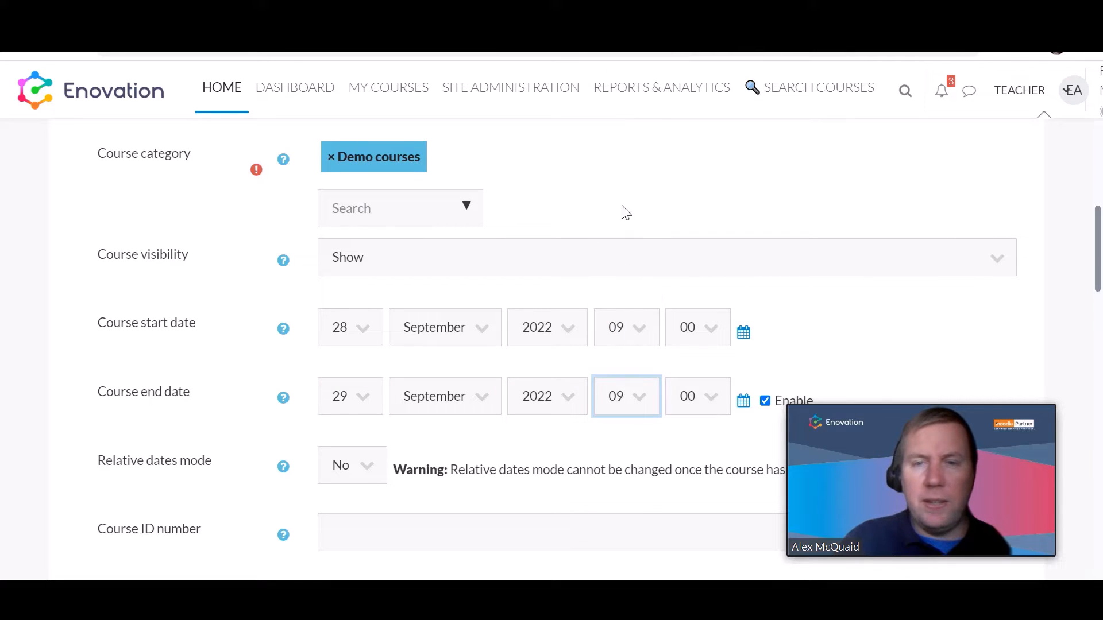
pyautogui.scroll(-3)
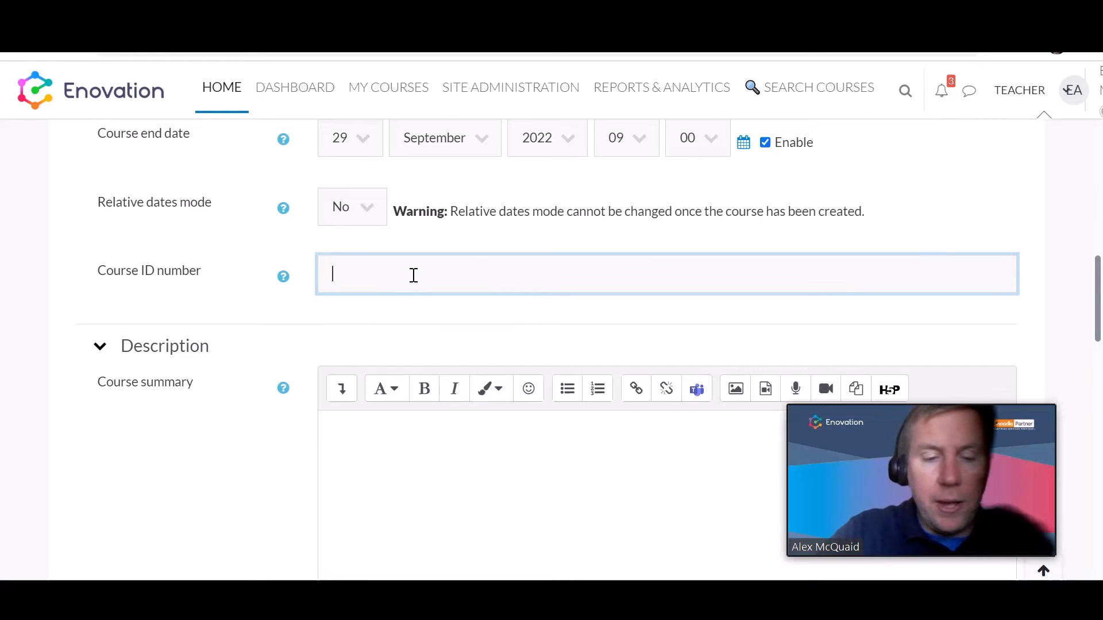
# - Enter the course ID number 'RT 301' and move down toward the Description section
pyautogui.write('RT')
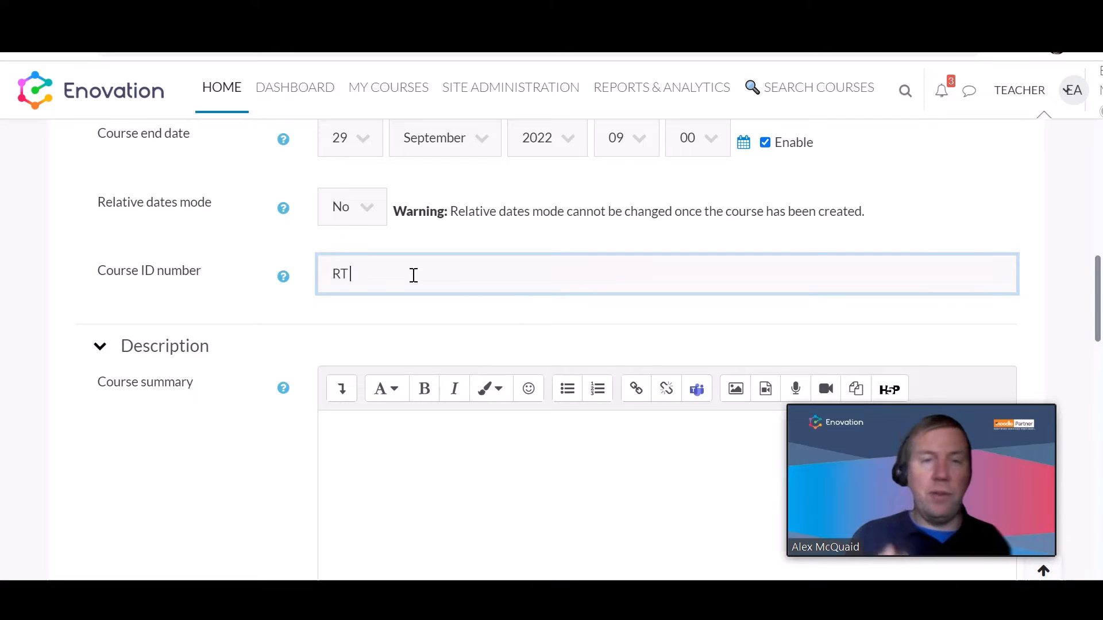
pyautogui.write('3')
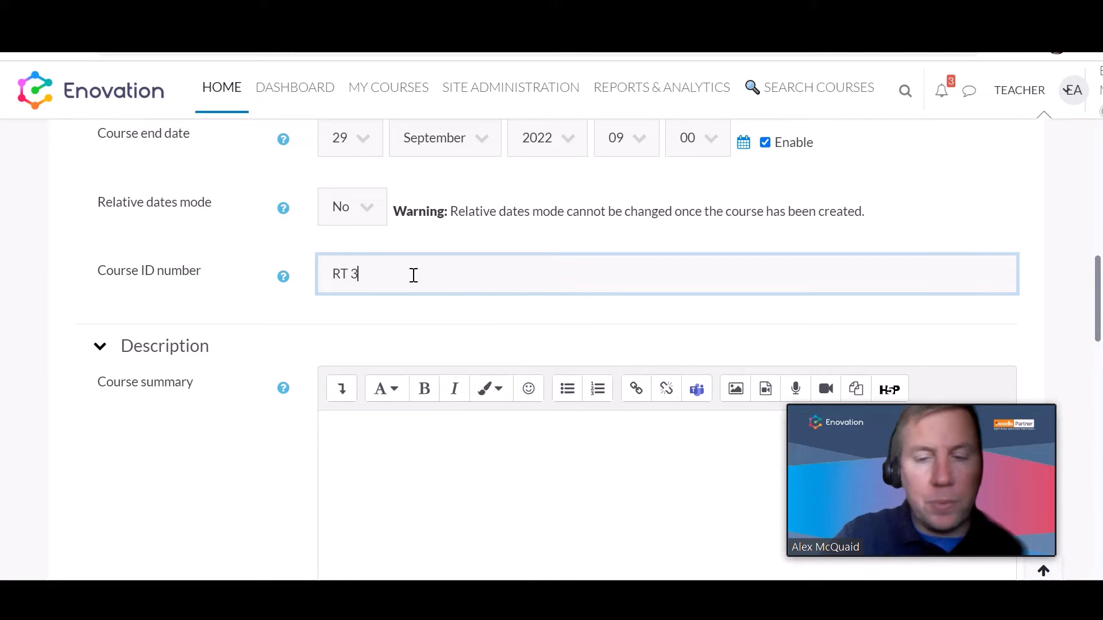
pyautogui.write('01')
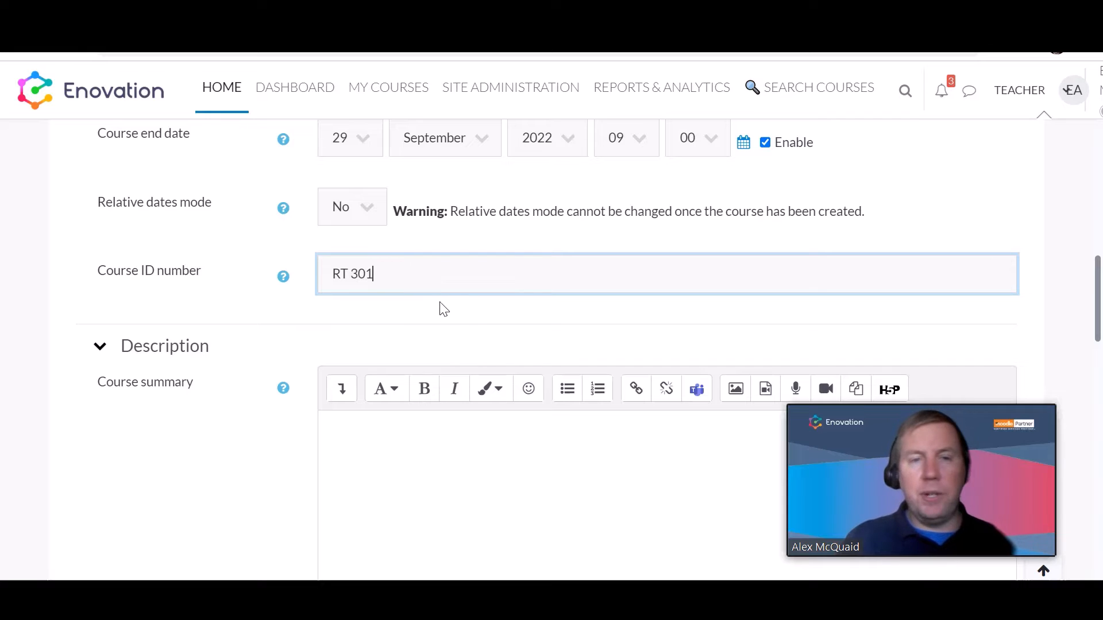
pyautogui.scroll(-3)
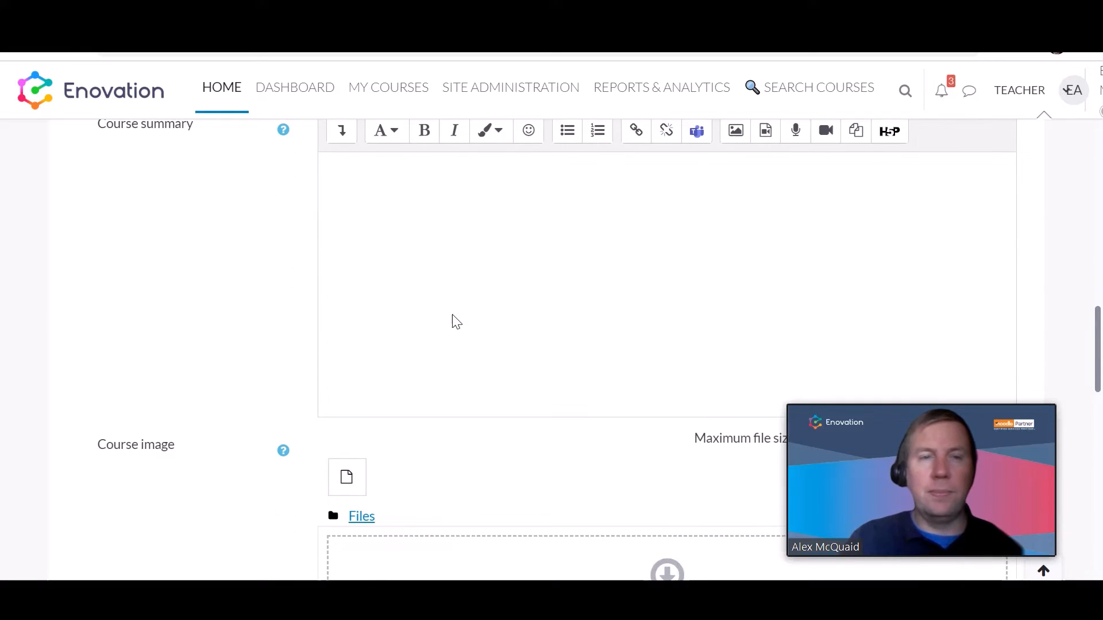
pyautogui.scroll(3)
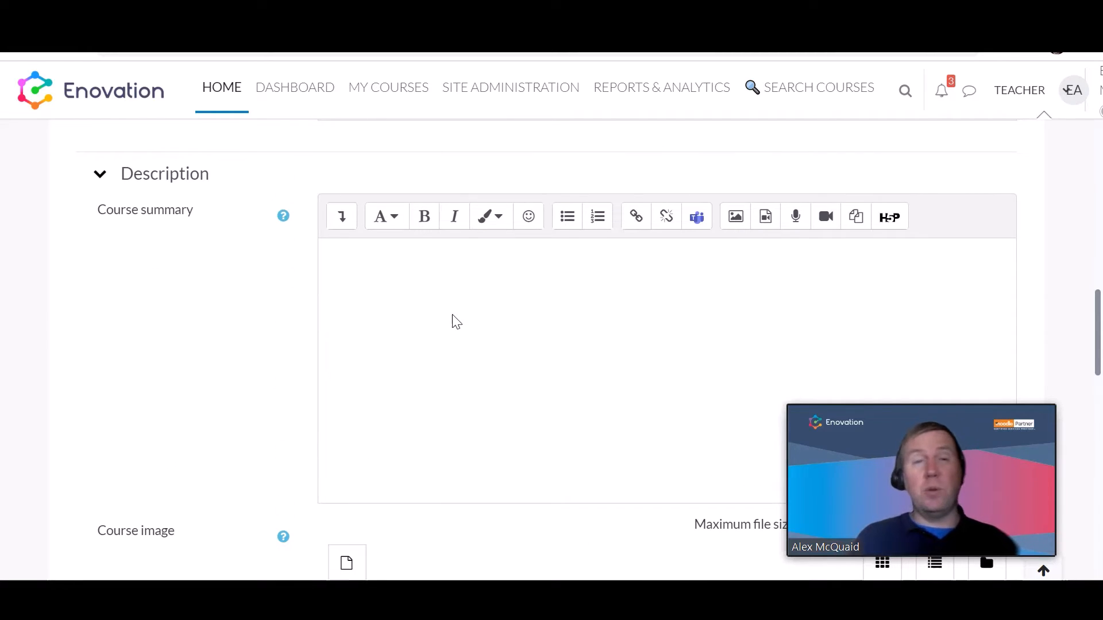
pyautogui.scroll(-3)
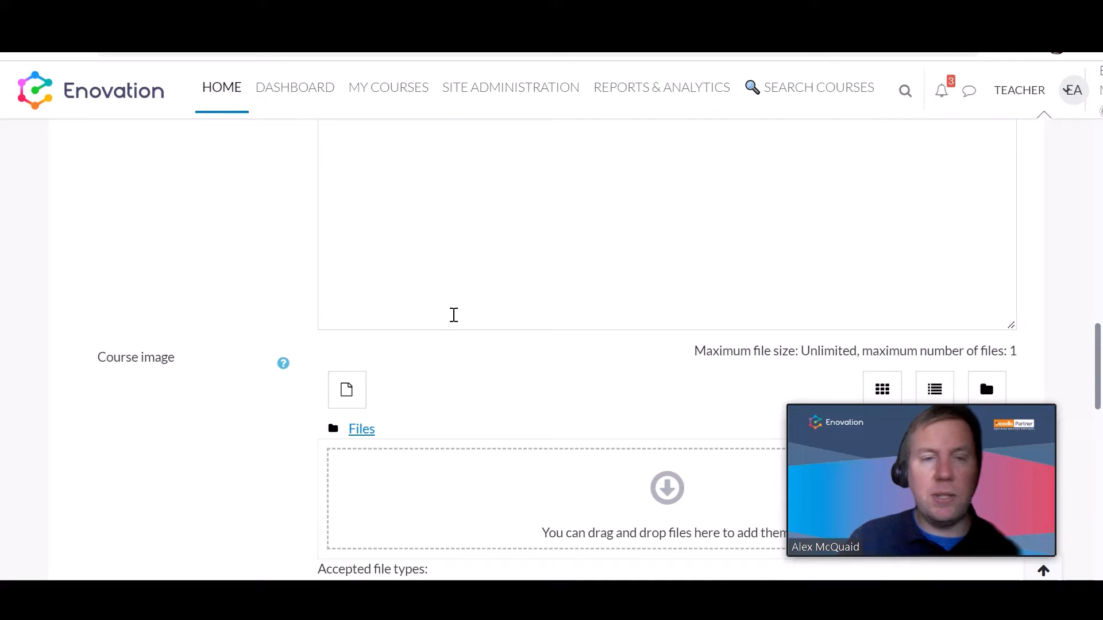
pyautogui.scroll(-3)
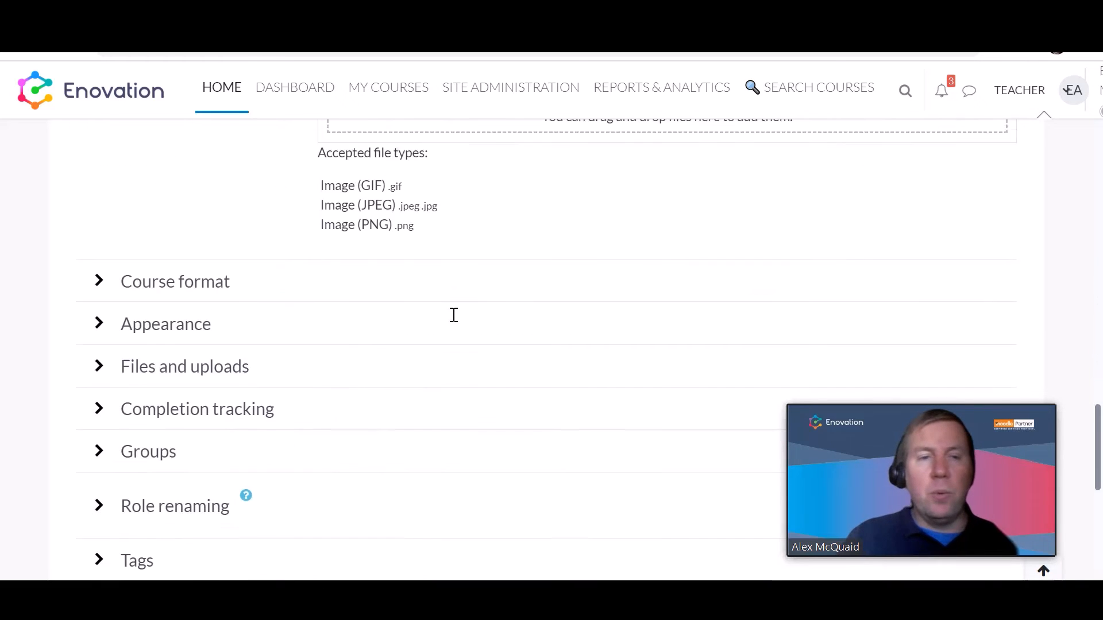
pyautogui.scroll(3)
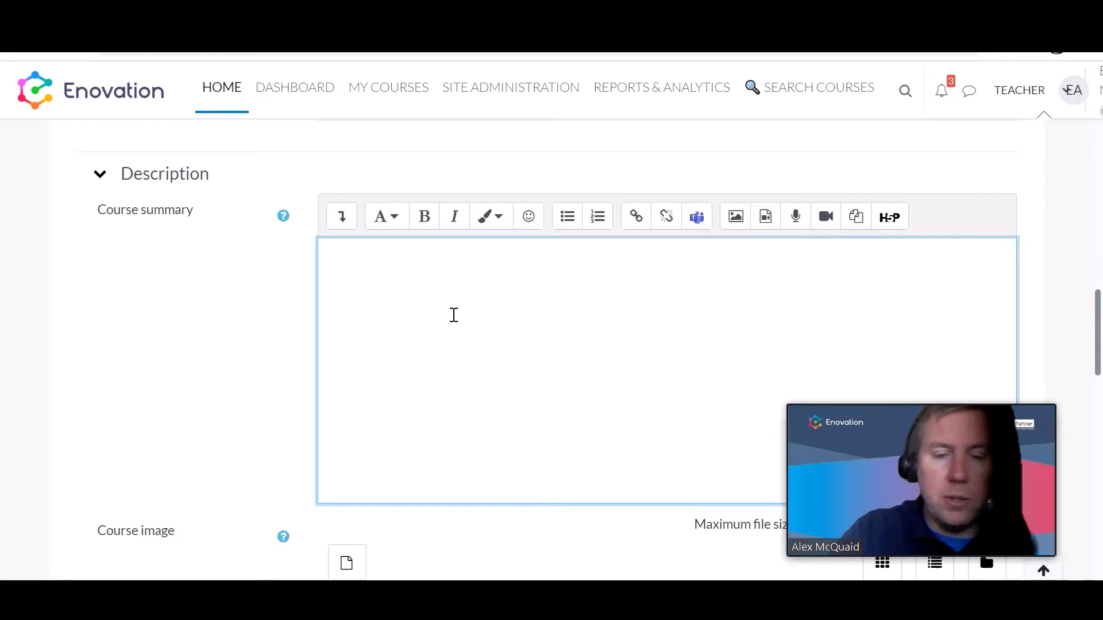
# - Write the summary 'You will learn about grammar and questioning.' in the Course summary editor
pyautogui.write('You will lear')
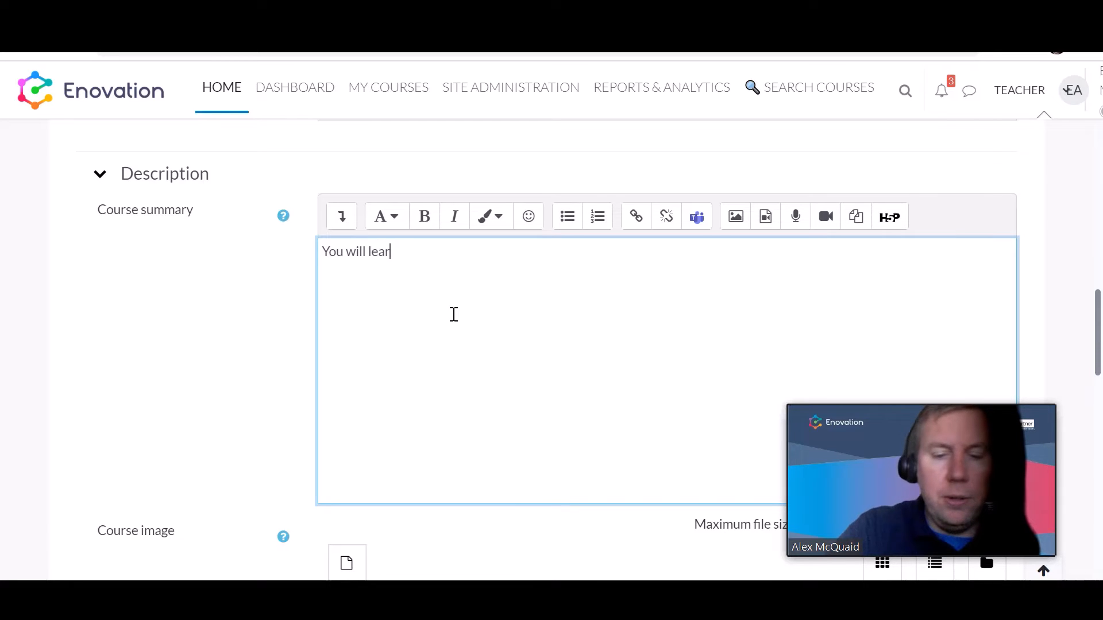
pyautogui.write('n about')
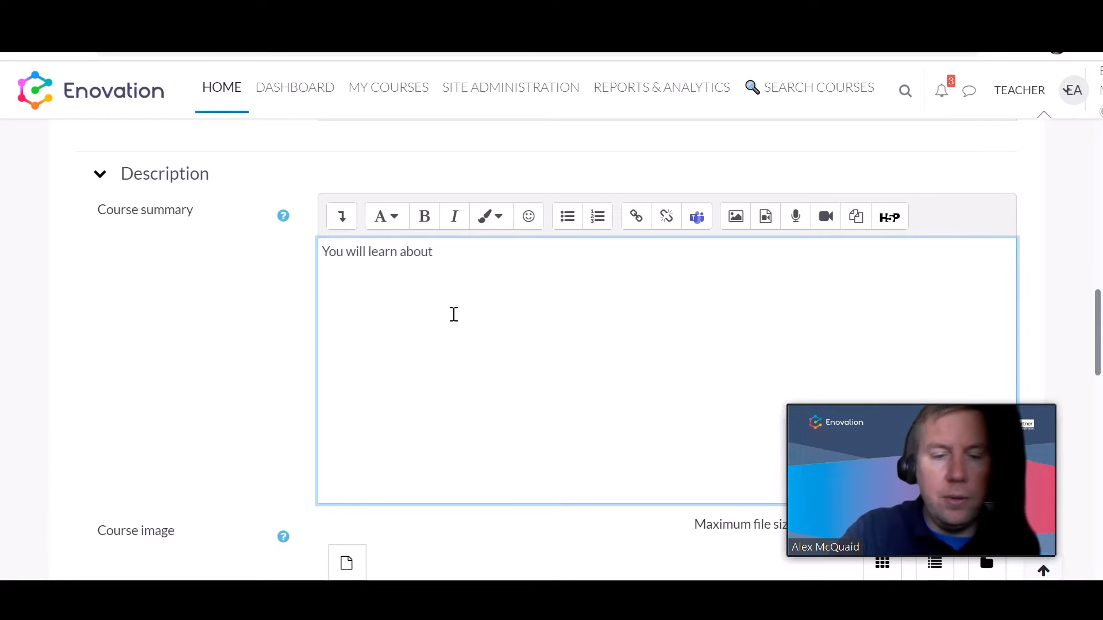
pyautogui.write('grammar and questionin')
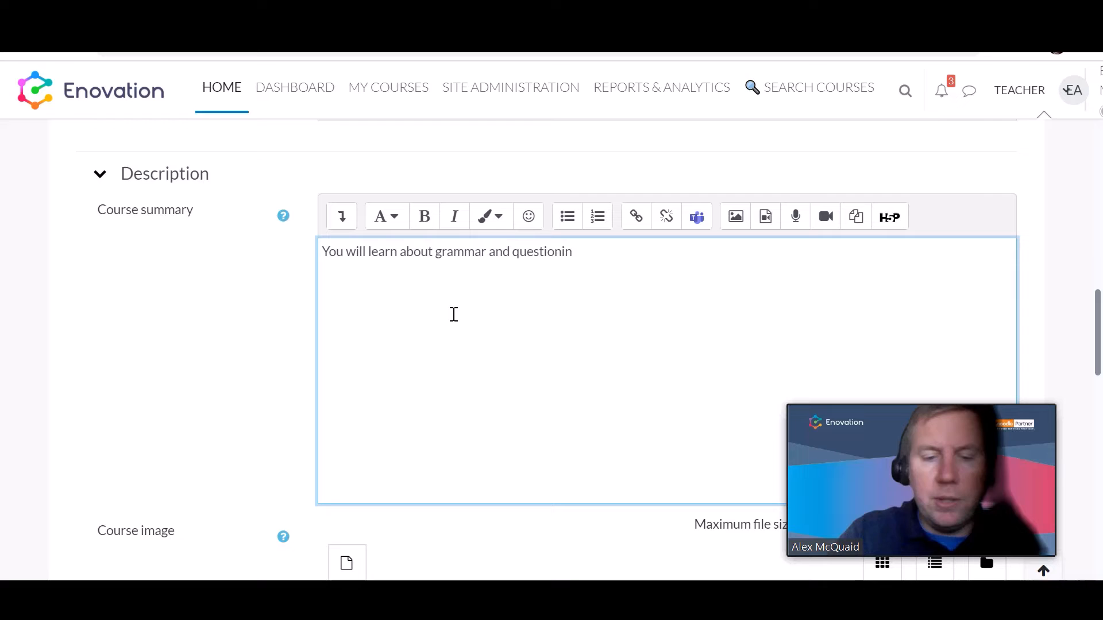
pyautogui.write('g.')
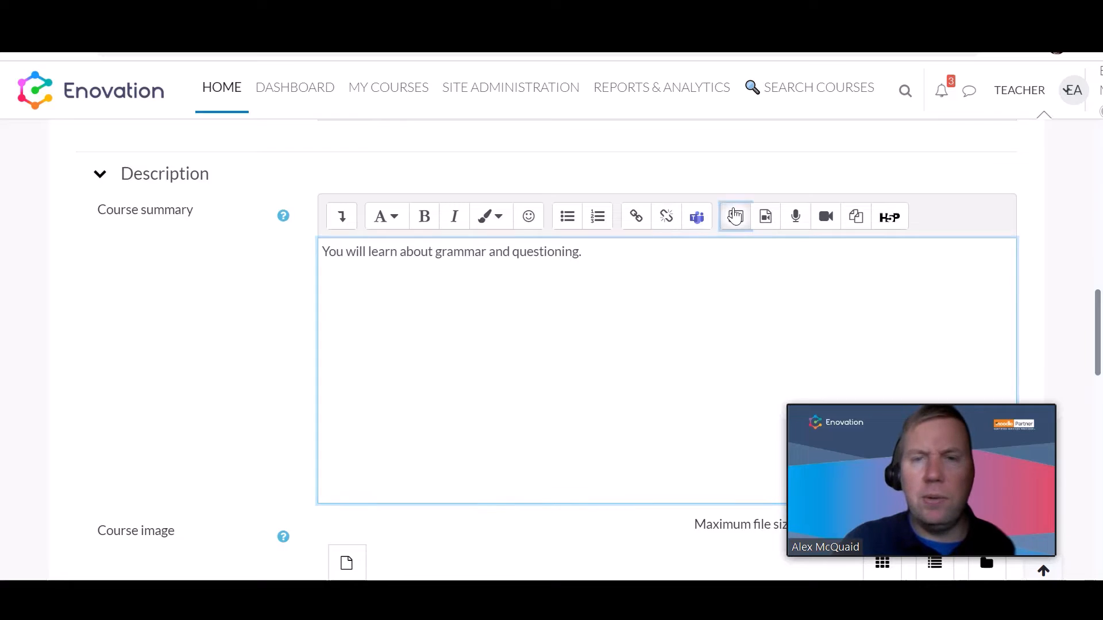
# - Upload the Enovation logo file from the computer as the summary image
pyautogui.click(734, 216)
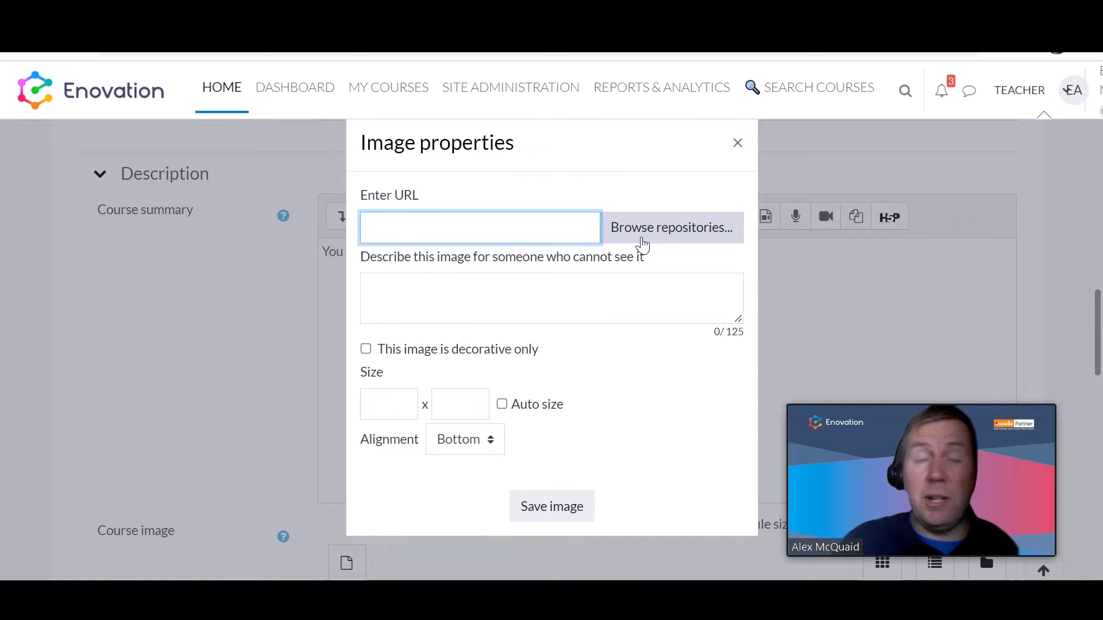
pyautogui.click(670, 228)
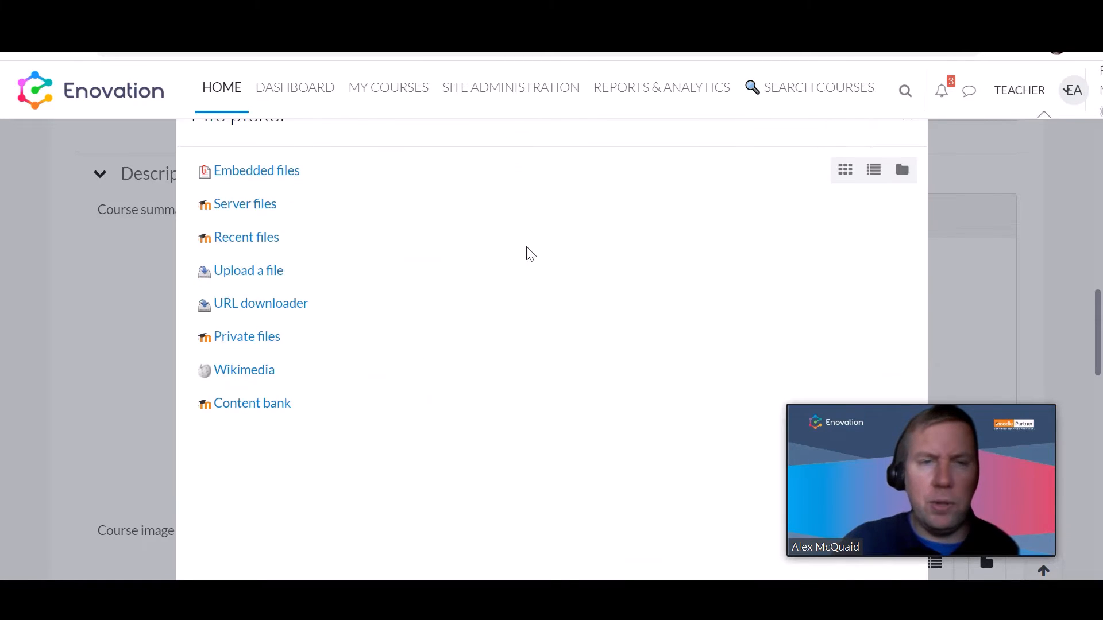
pyautogui.click(248, 270)
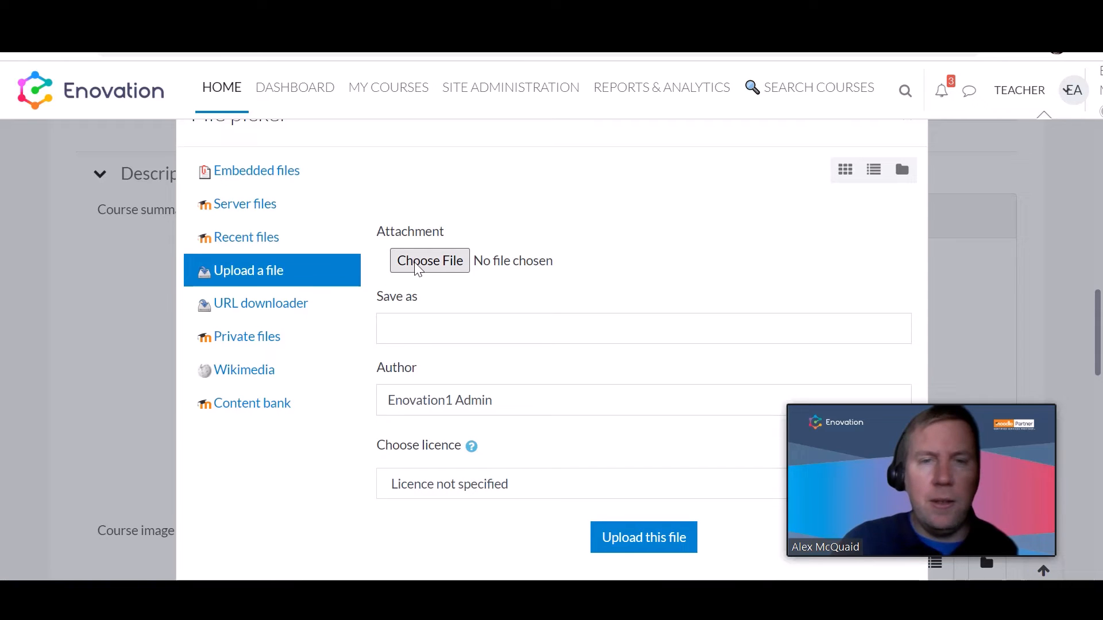
pyautogui.click(429, 261)
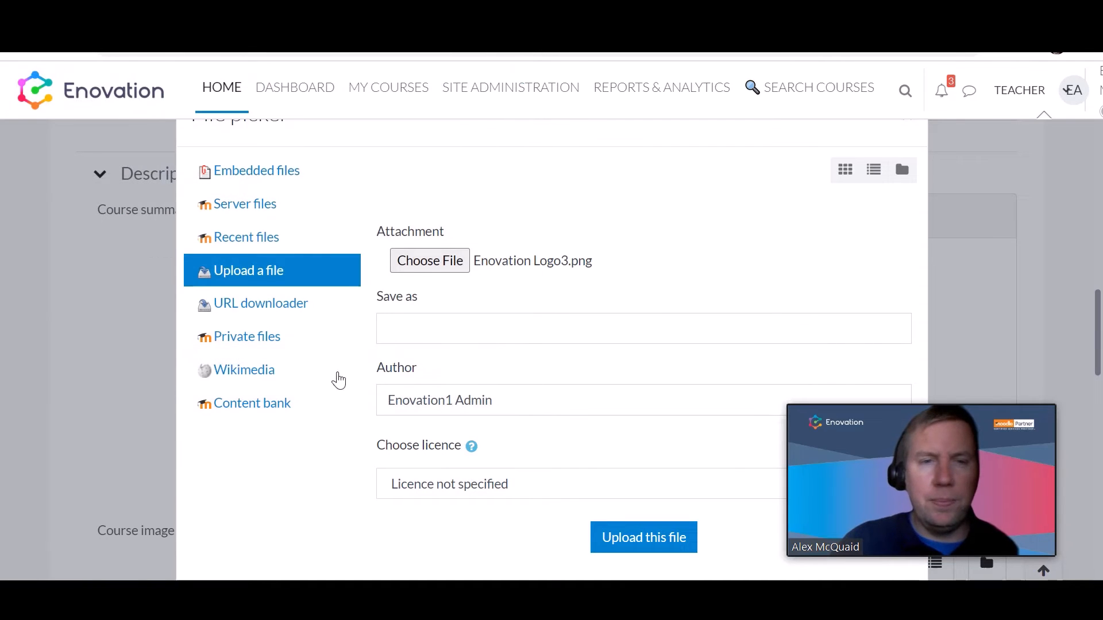
pyautogui.click(644, 538)
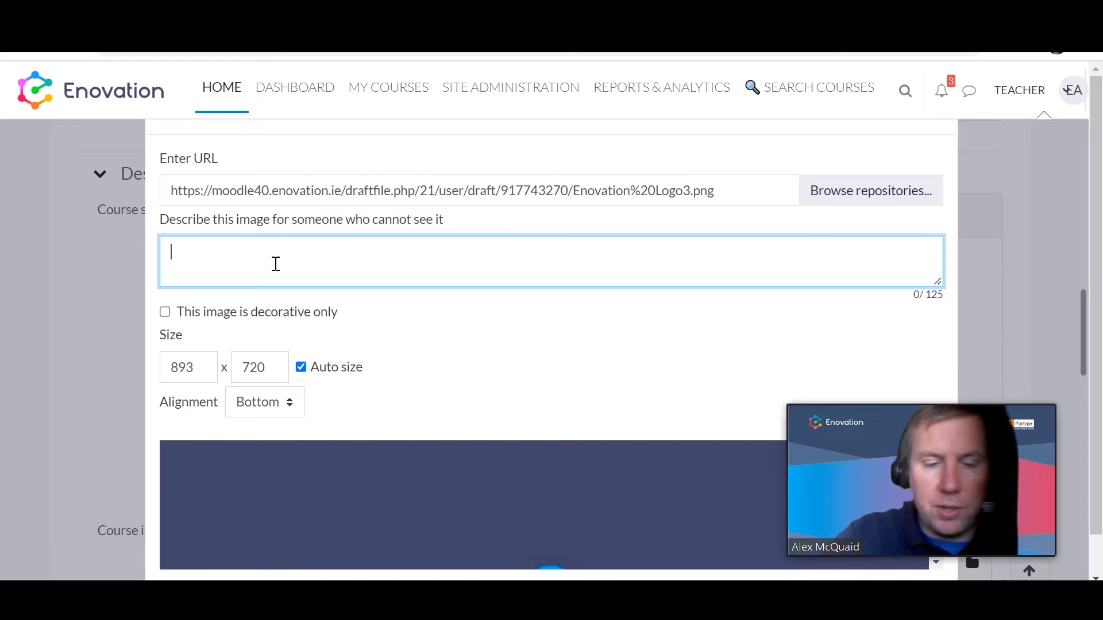
# - Describe the image as 'Blue logo' and reduce its width to 25
pyautogui.write('Blue')
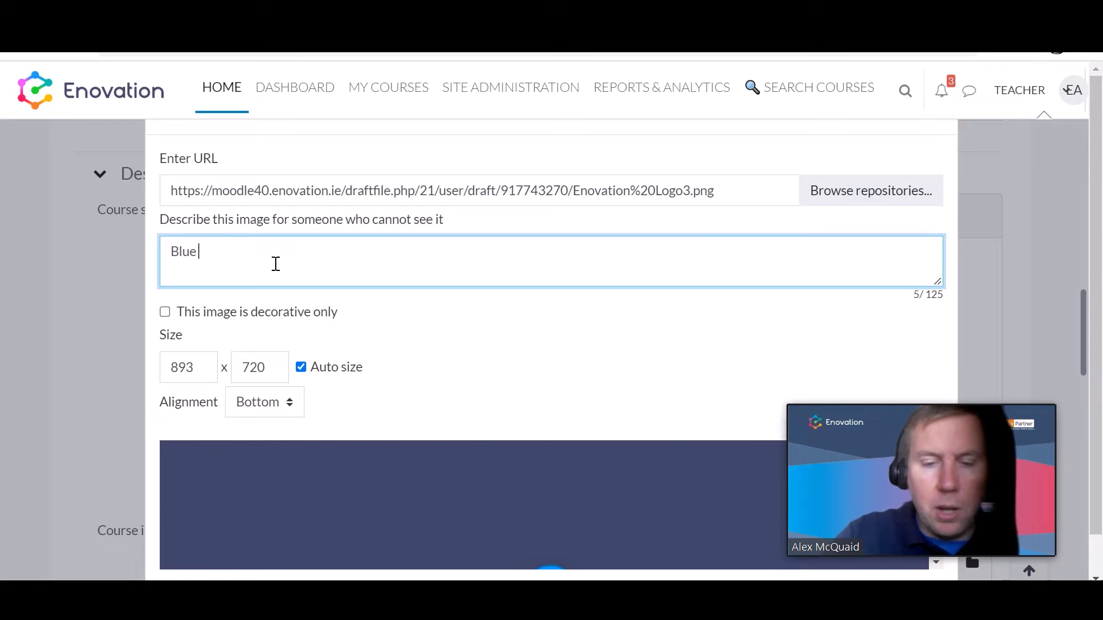
pyautogui.write('lg')
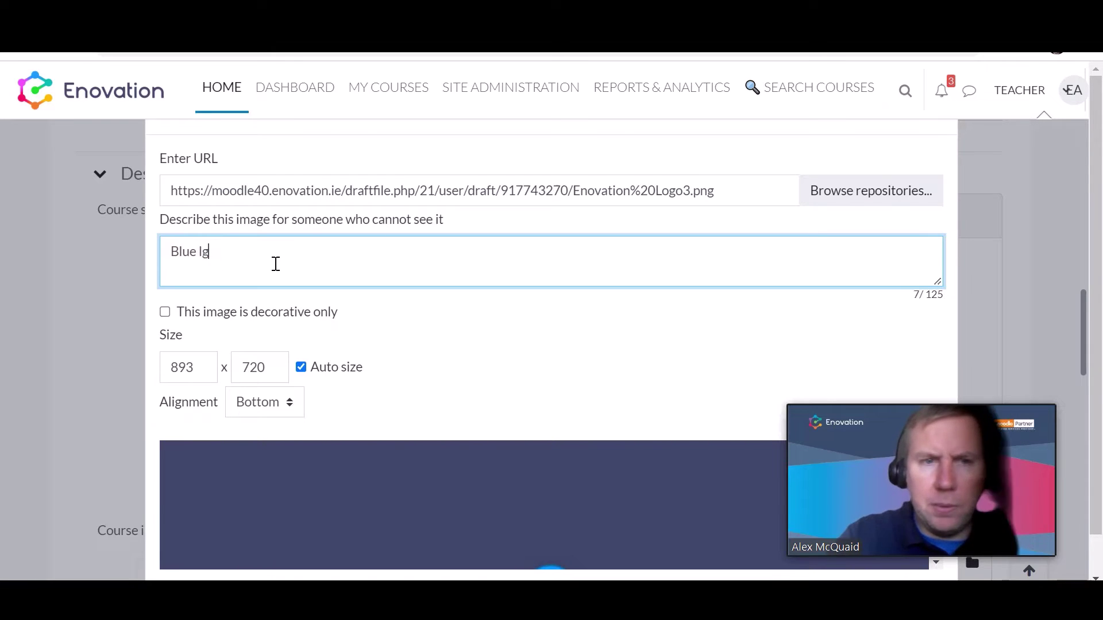
pyautogui.write('ogo')
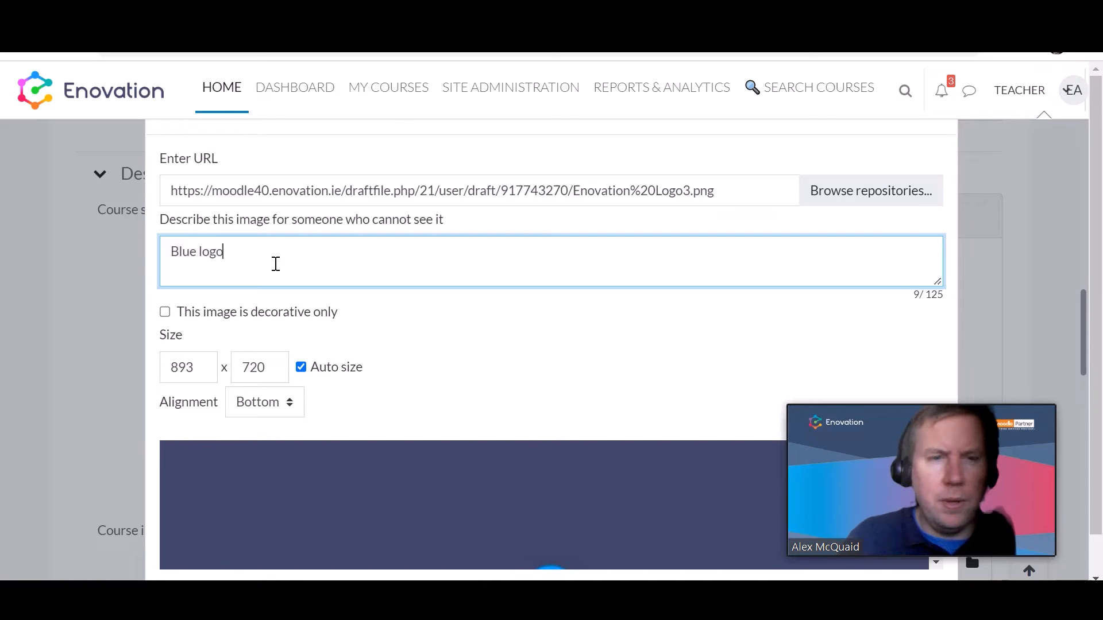
pyautogui.click(187, 368)
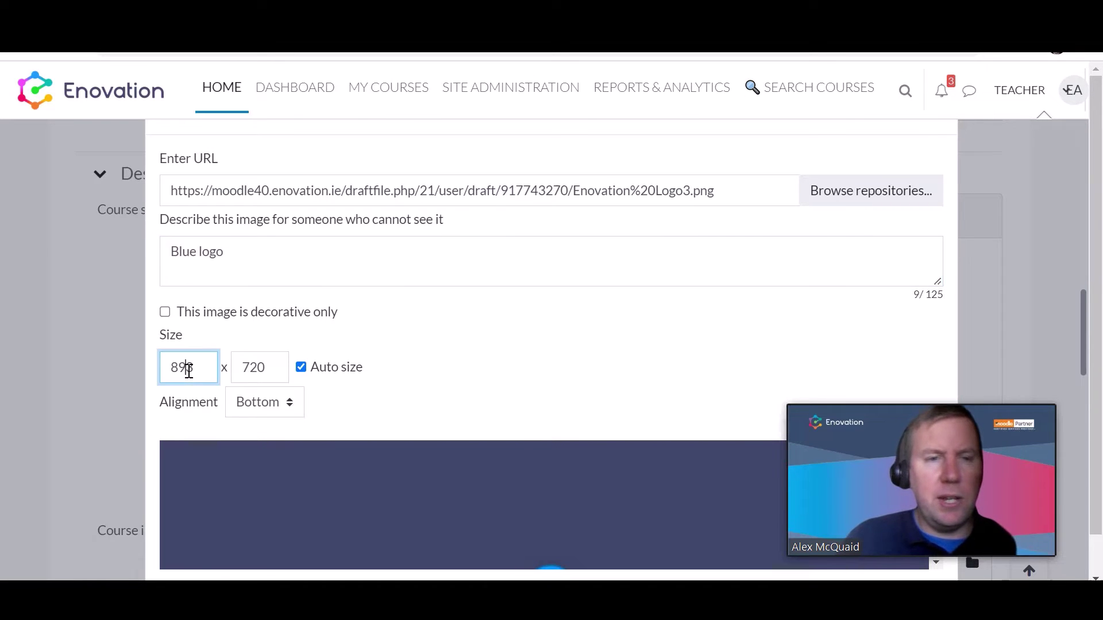
pyautogui.write('25')
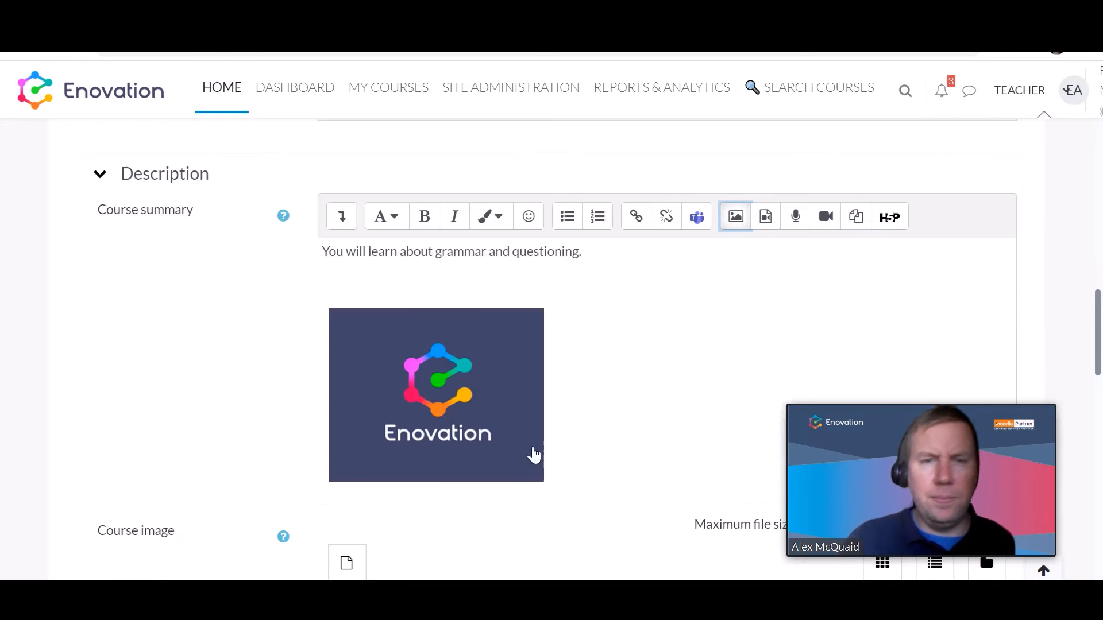
pyautogui.scroll(-3)
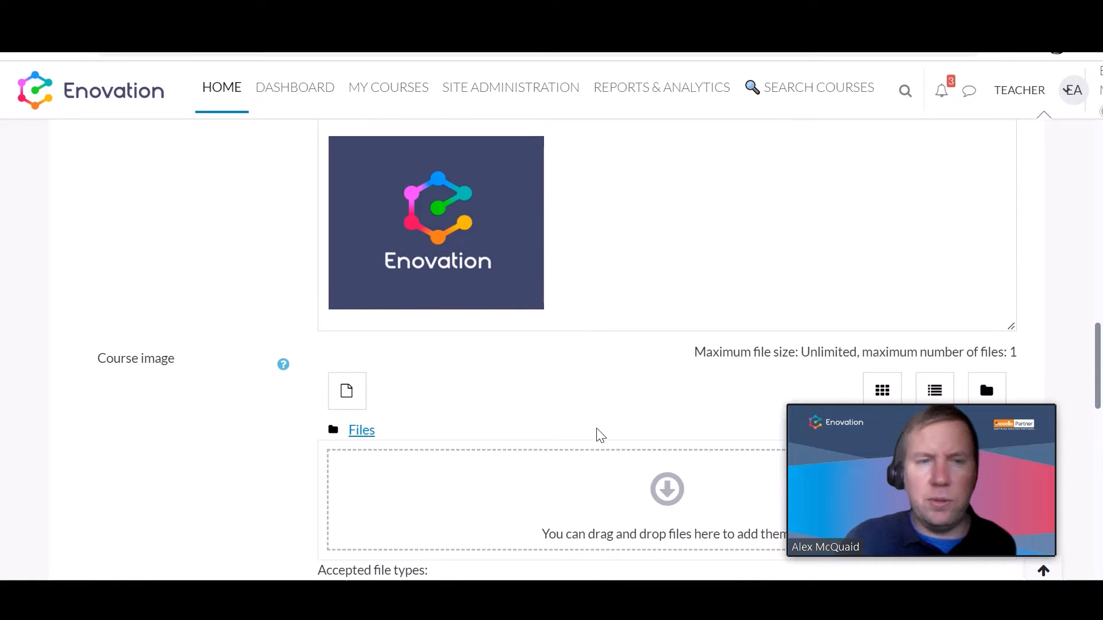
pyautogui.scroll(-3)
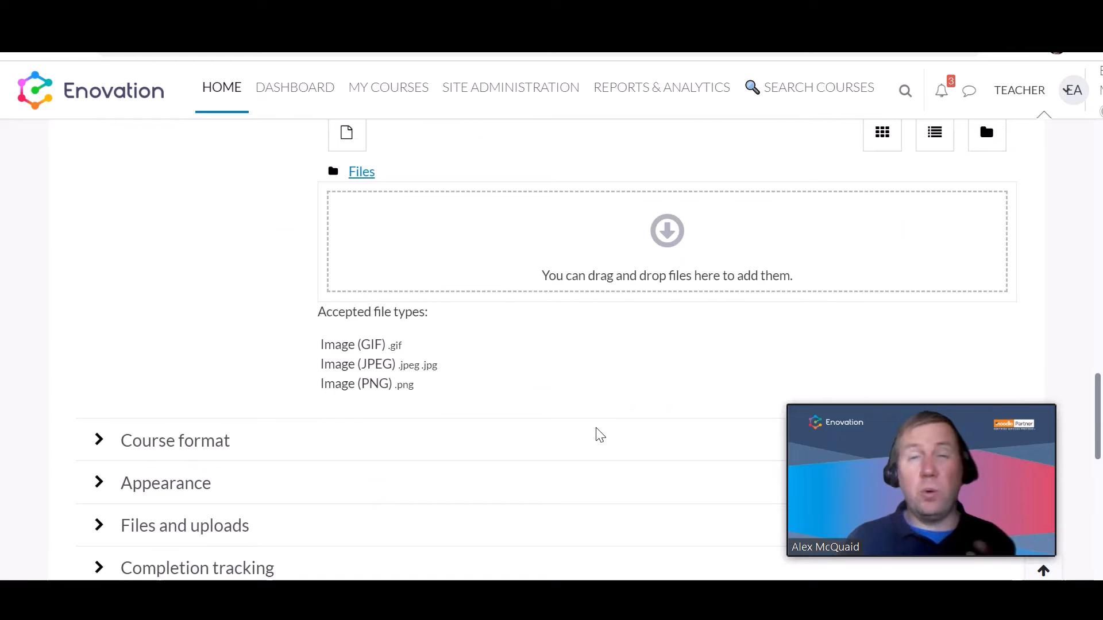
pyautogui.moveTo(711, 305)
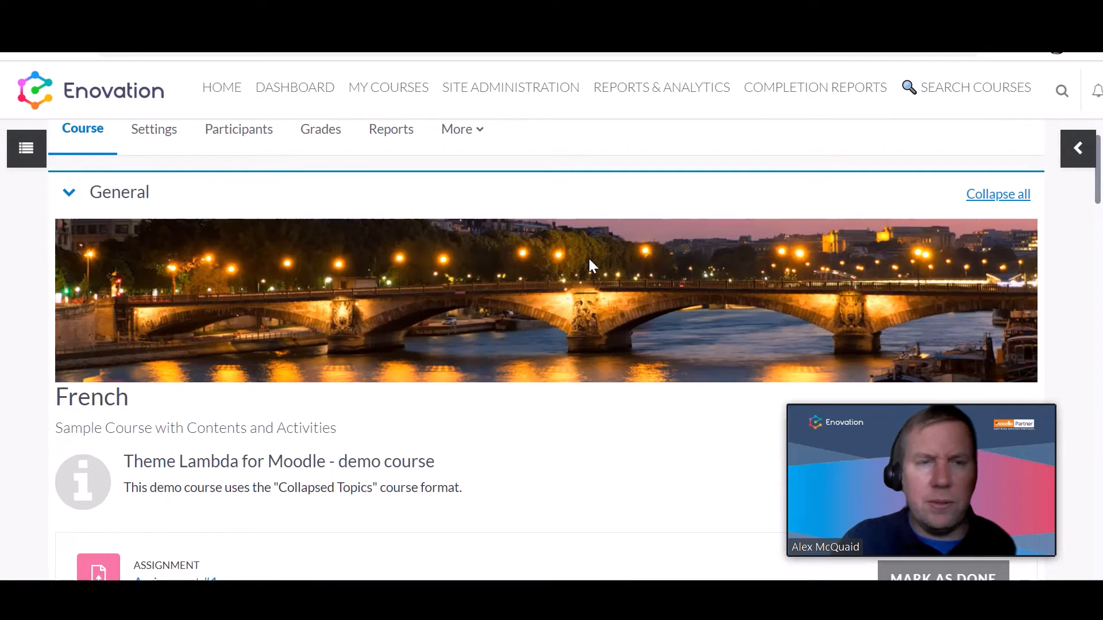
pyautogui.scroll(-3)
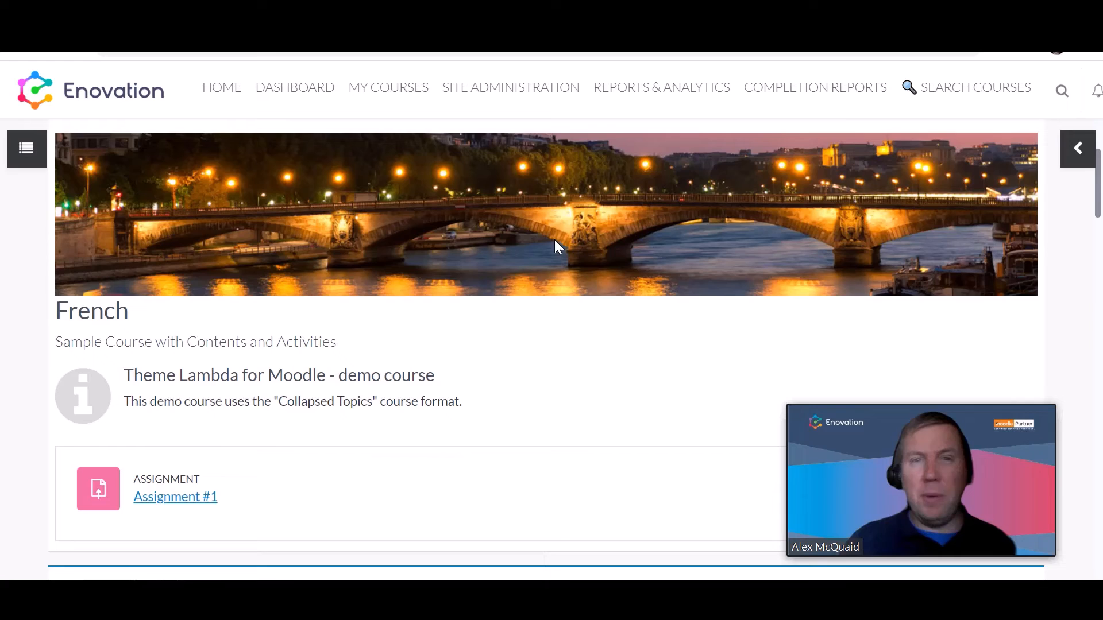
pyautogui.scroll(-3)
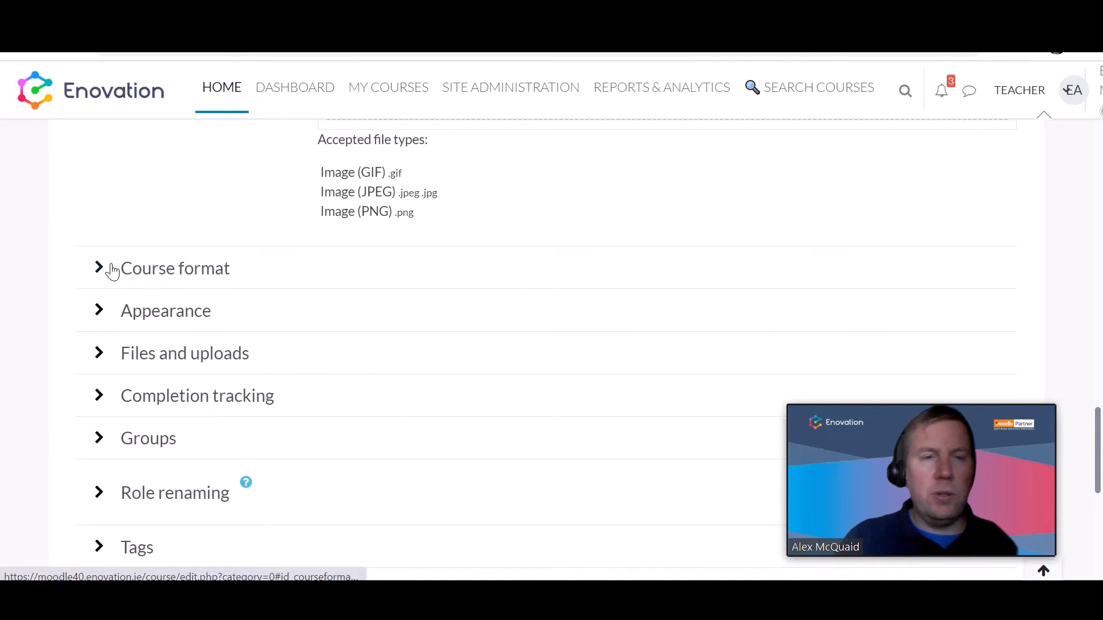
# - Set the course to 3 sections and try the Social format
pyautogui.click(99, 268)
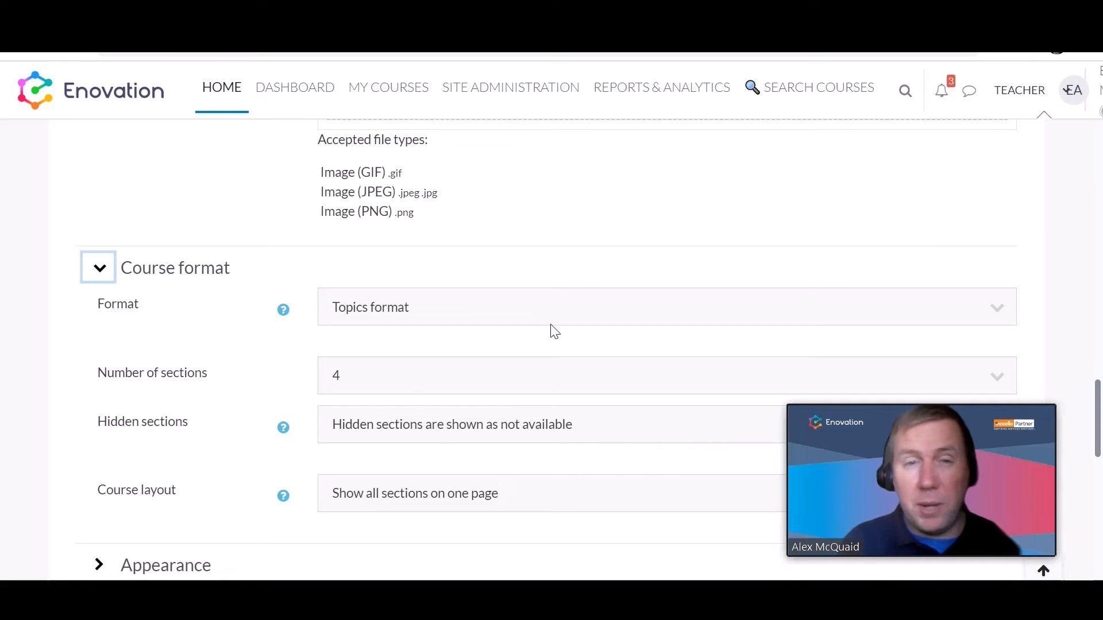
pyautogui.moveTo(377, 379)
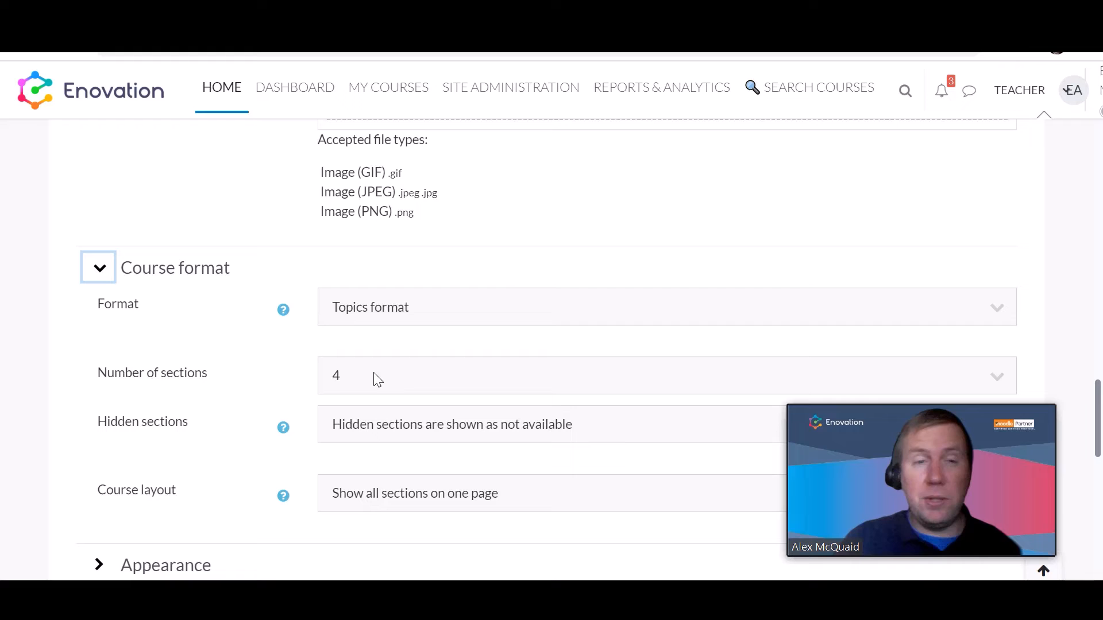
pyautogui.moveTo(450, 342)
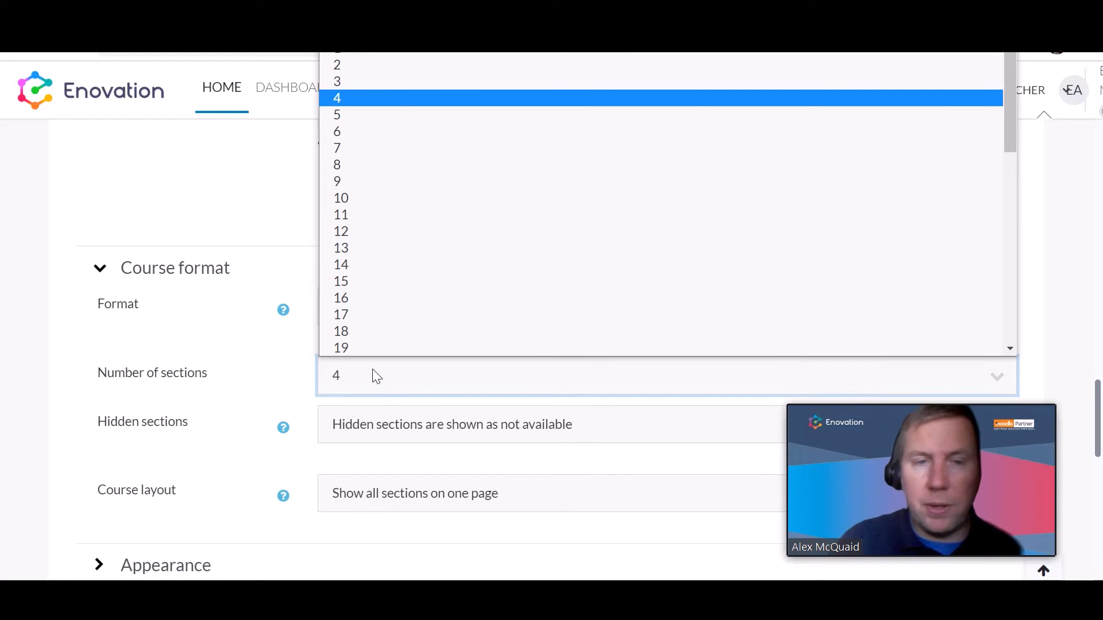
pyautogui.click(336, 64)
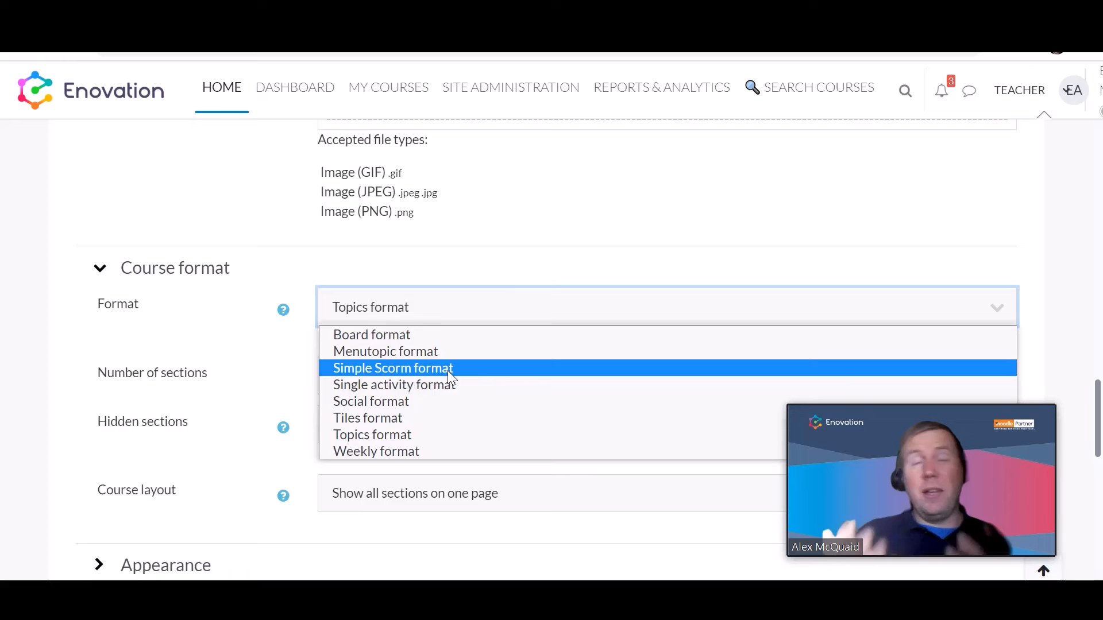
pyautogui.moveTo(414, 401)
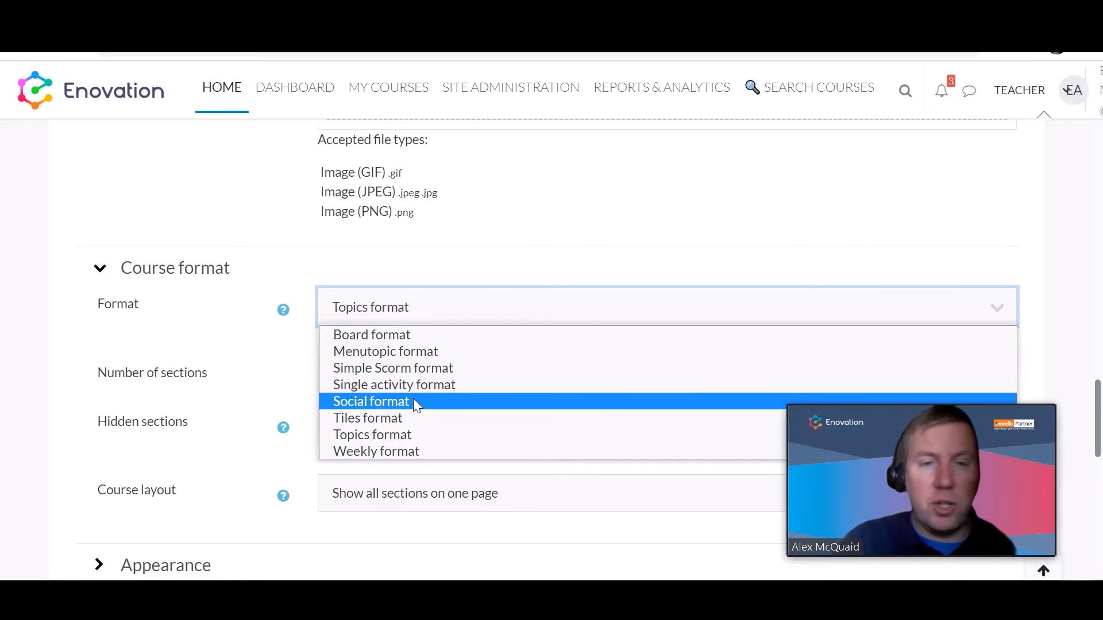
pyautogui.click(371, 401)
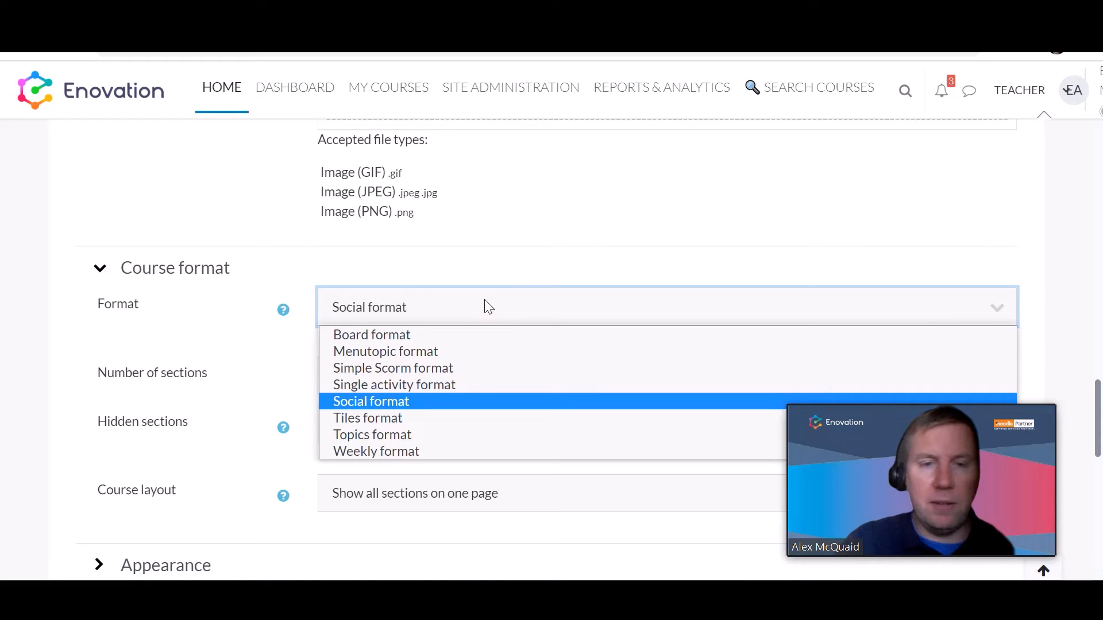
# - Settle back on Topics format and move on to the Appearance settings
pyautogui.click(371, 401)
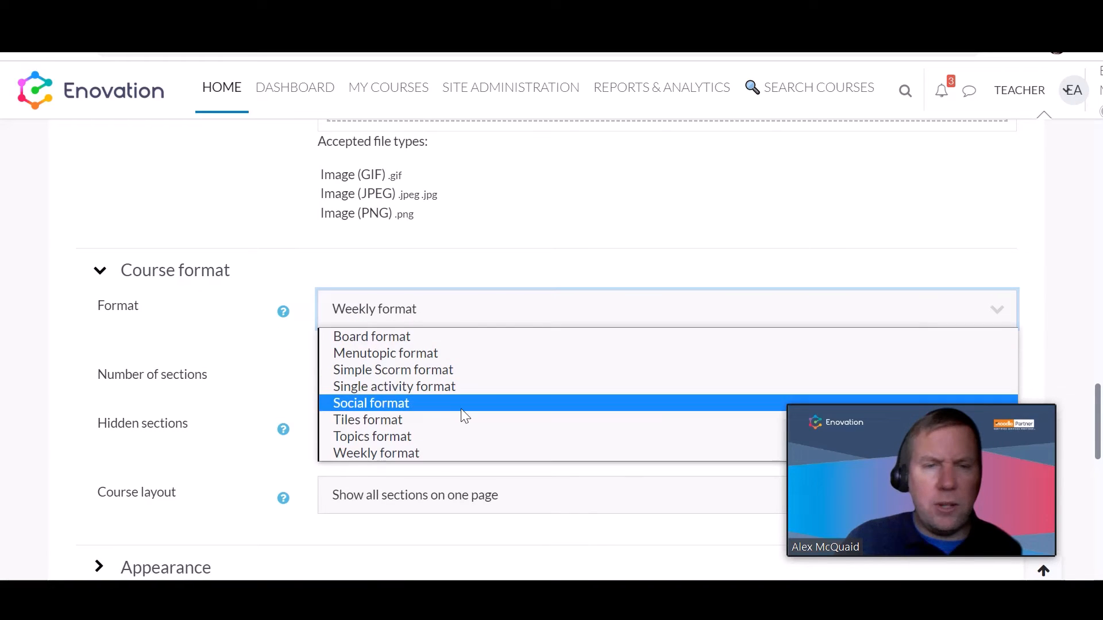
pyautogui.click(371, 436)
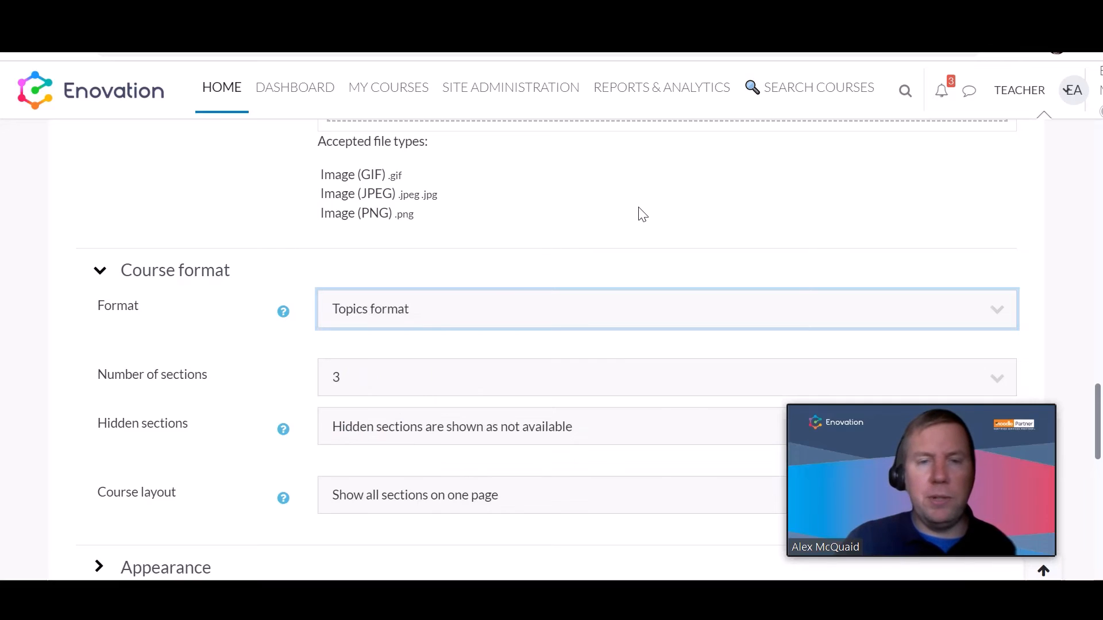
pyautogui.scroll(-3)
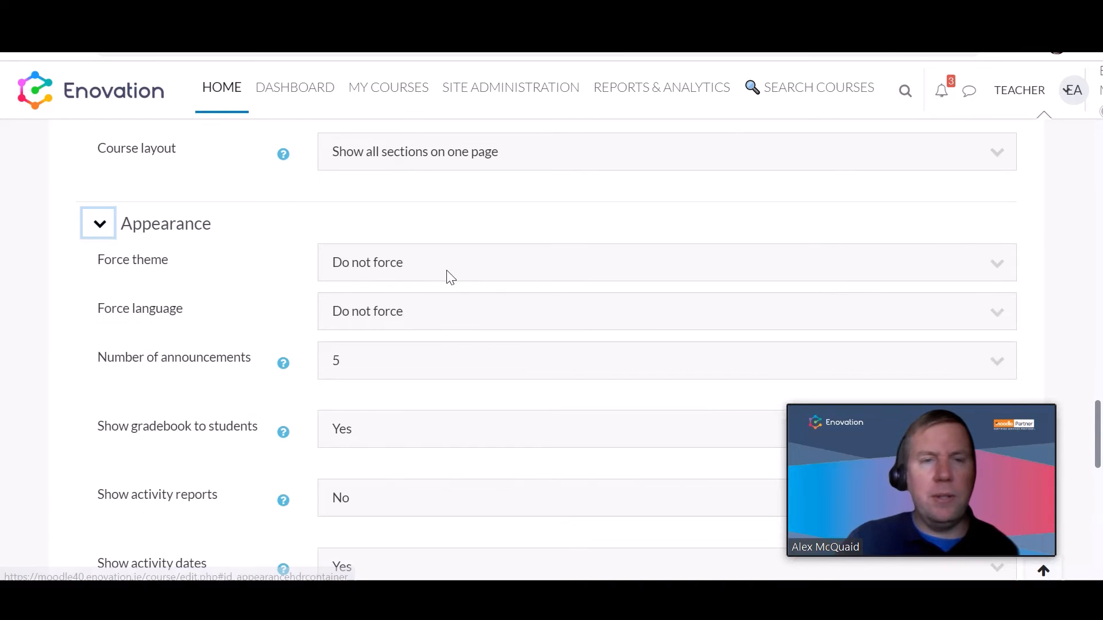
# - Change the number of announcements from 5, choosing 3 before settling on 0
pyautogui.scroll(-3)
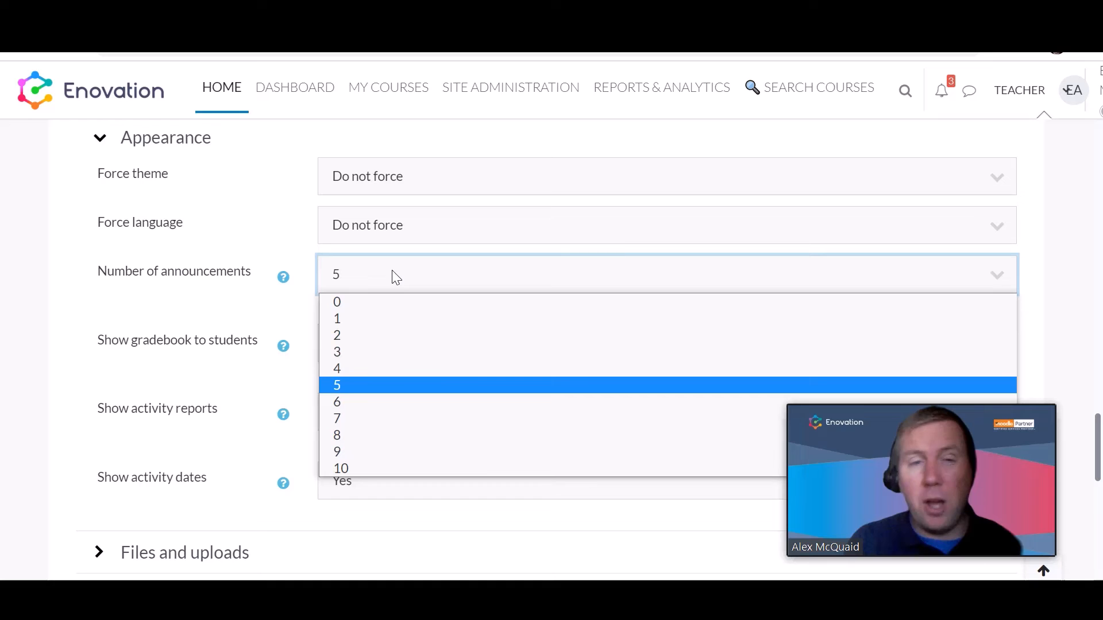
pyautogui.click(336, 351)
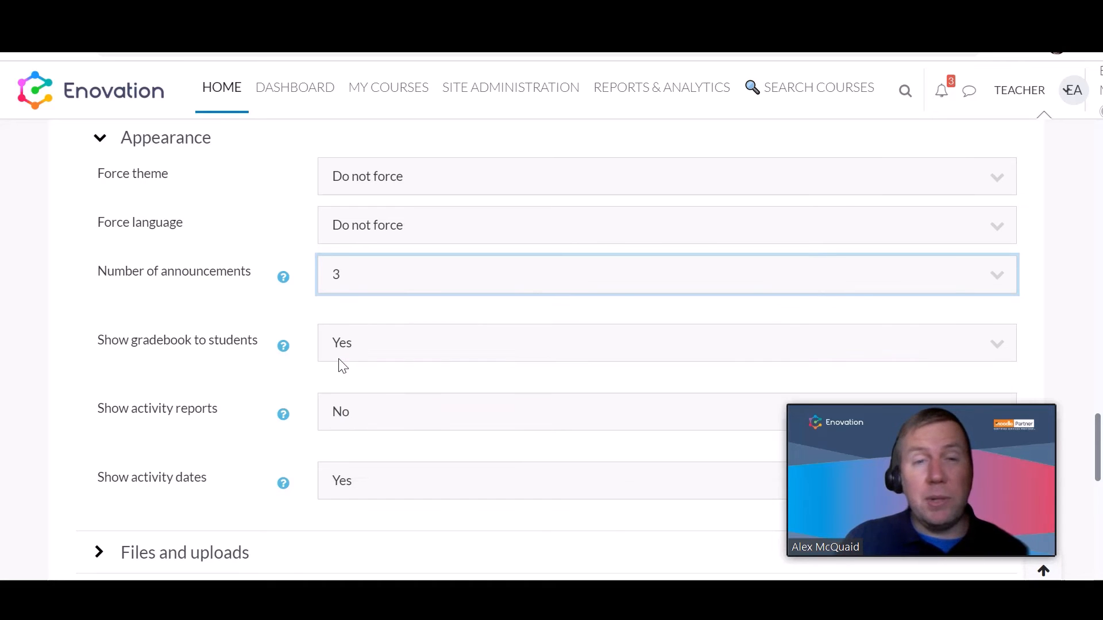
pyautogui.moveTo(380, 336)
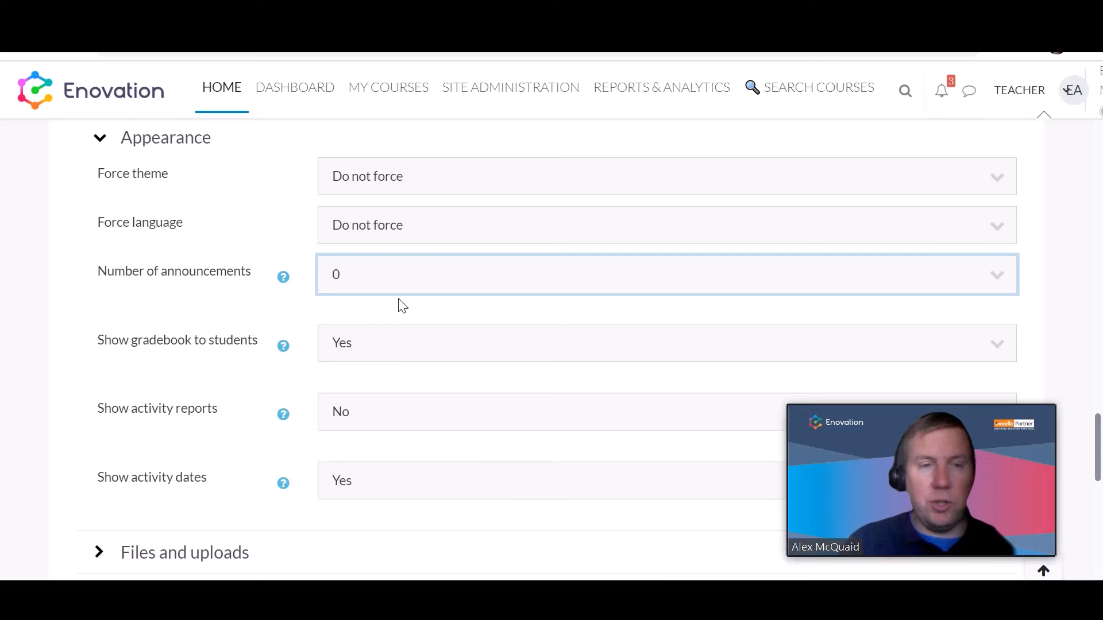
pyautogui.scroll(-3)
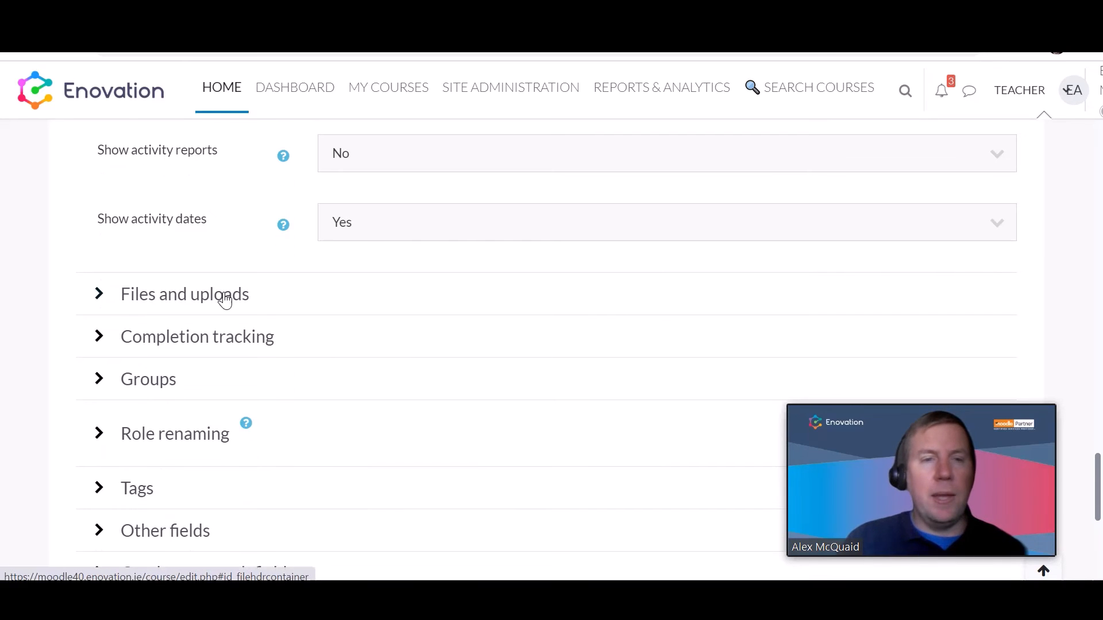
# - Expand Files and uploads and keep the maximum upload size at 1 GB
pyautogui.click(99, 294)
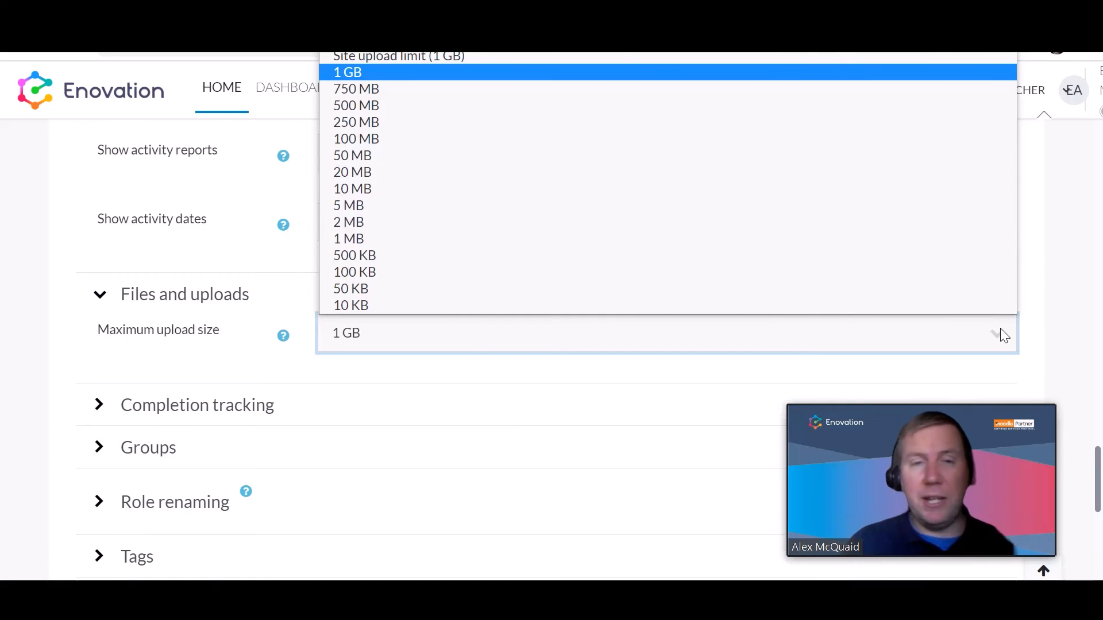
pyautogui.click(347, 72)
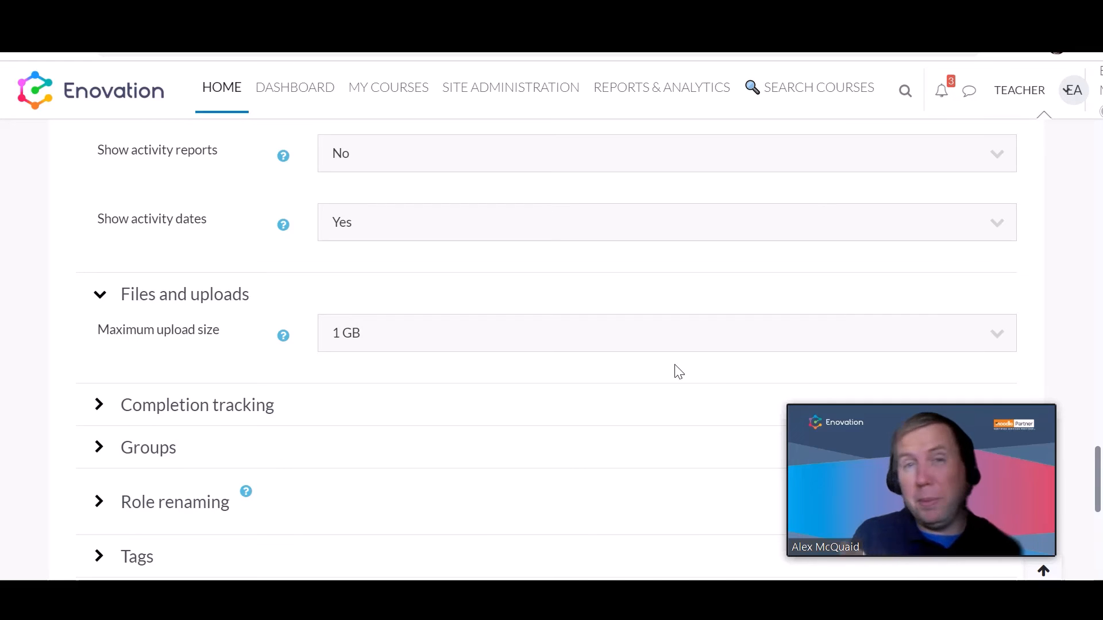
pyautogui.moveTo(371, 416)
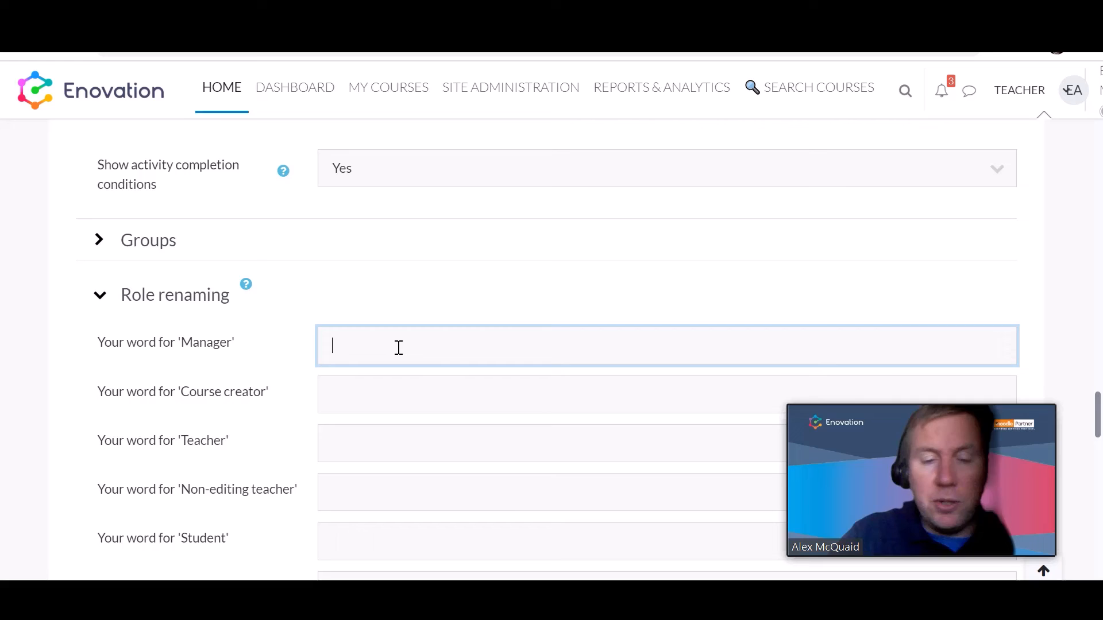
# - Rename Manager to Leader, Teacher to Tutor and Student to Kids under Role renaming
pyautogui.write('u')
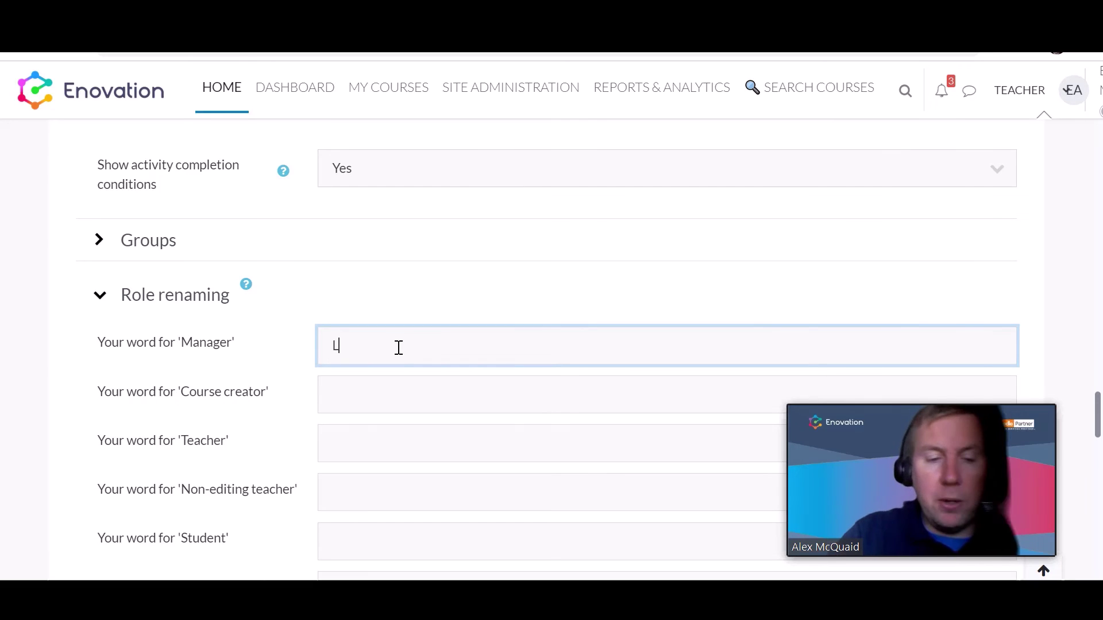
pyautogui.write('eader')
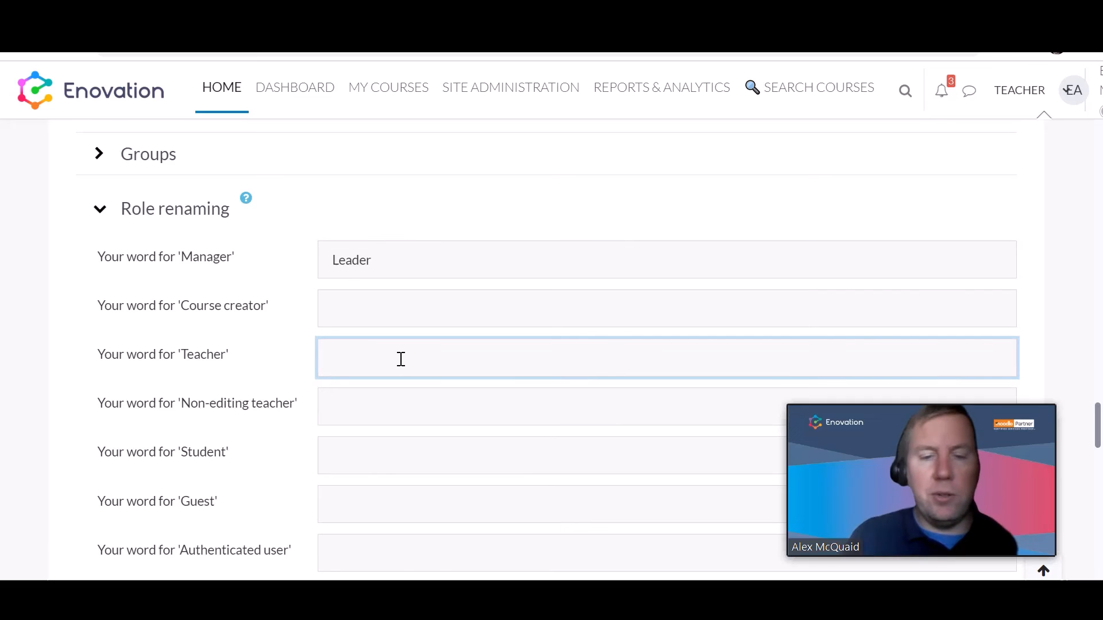
pyautogui.write('Tutor')
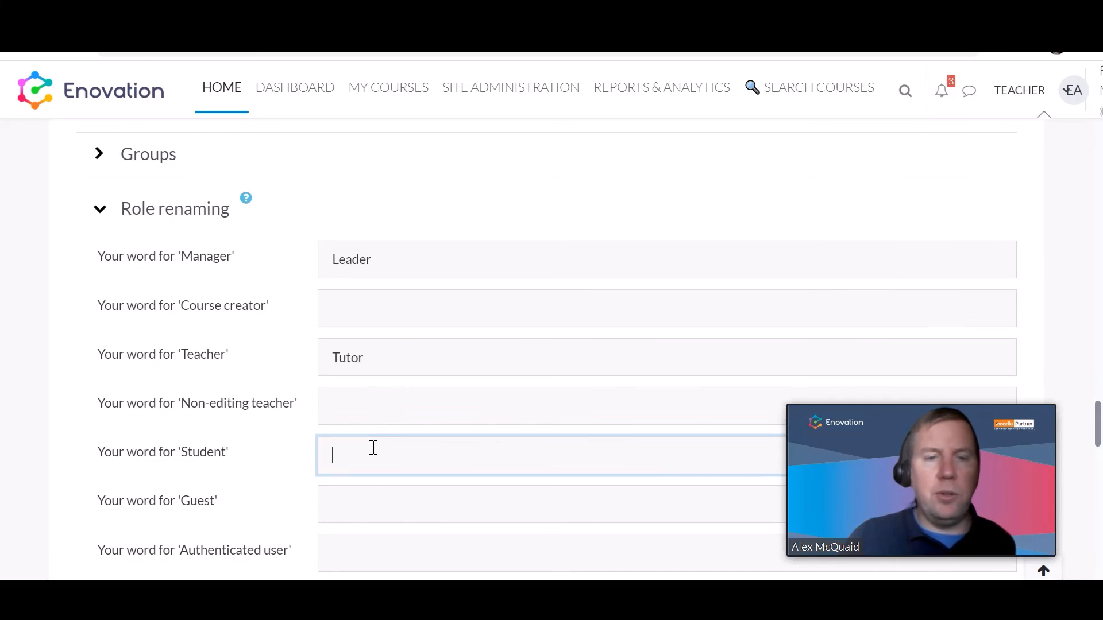
pyautogui.write('K')
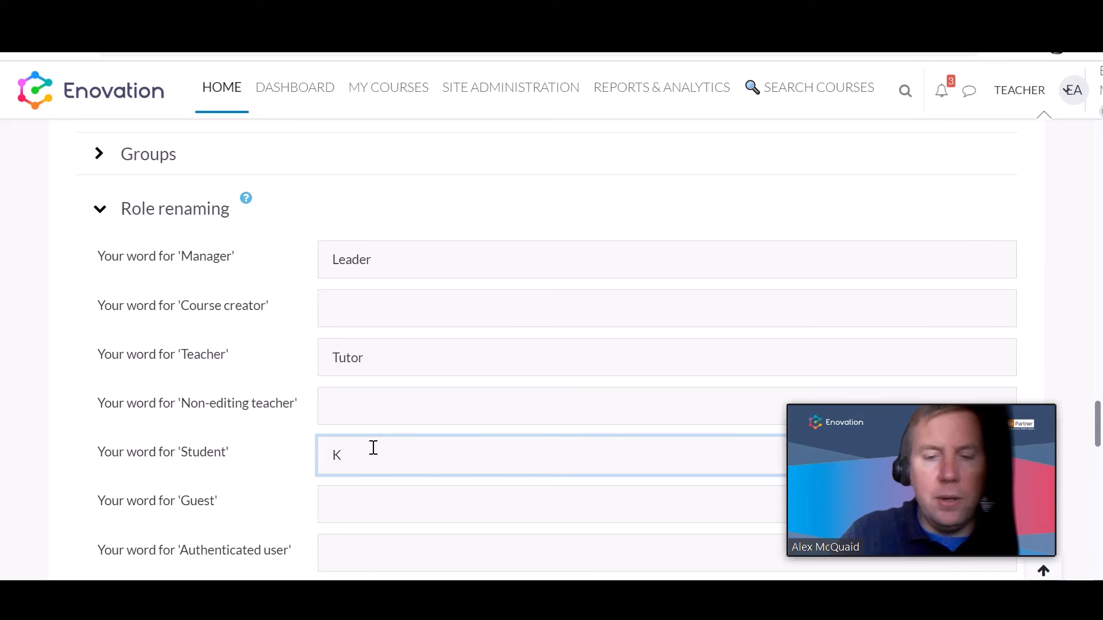
pyautogui.write('ds')
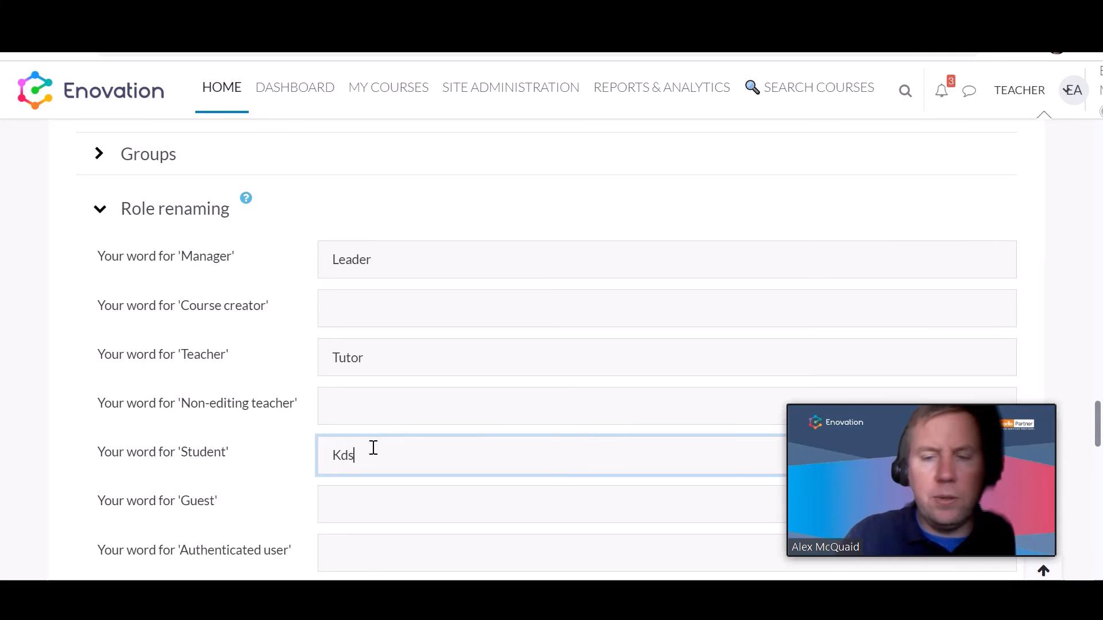
pyautogui.write('i')
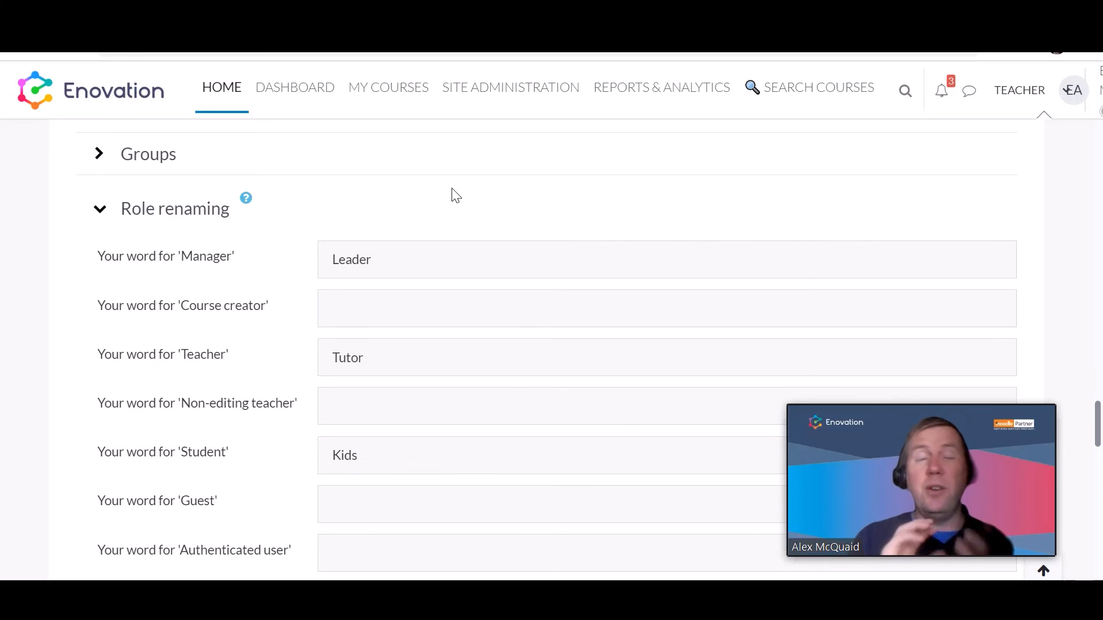
pyautogui.scroll(-3)
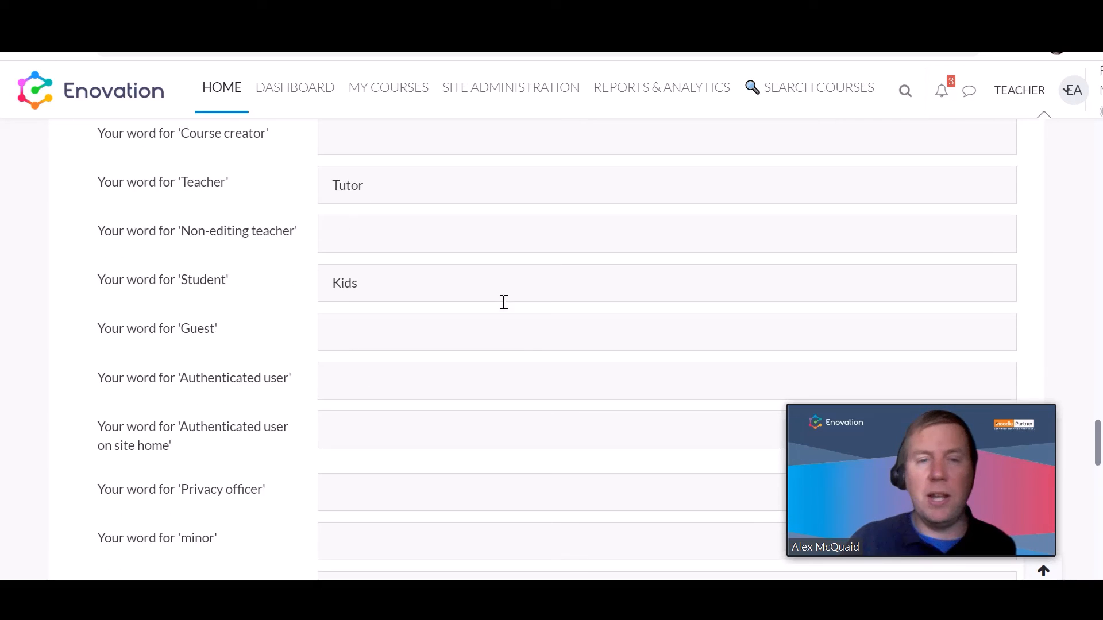
pyautogui.scroll(-3)
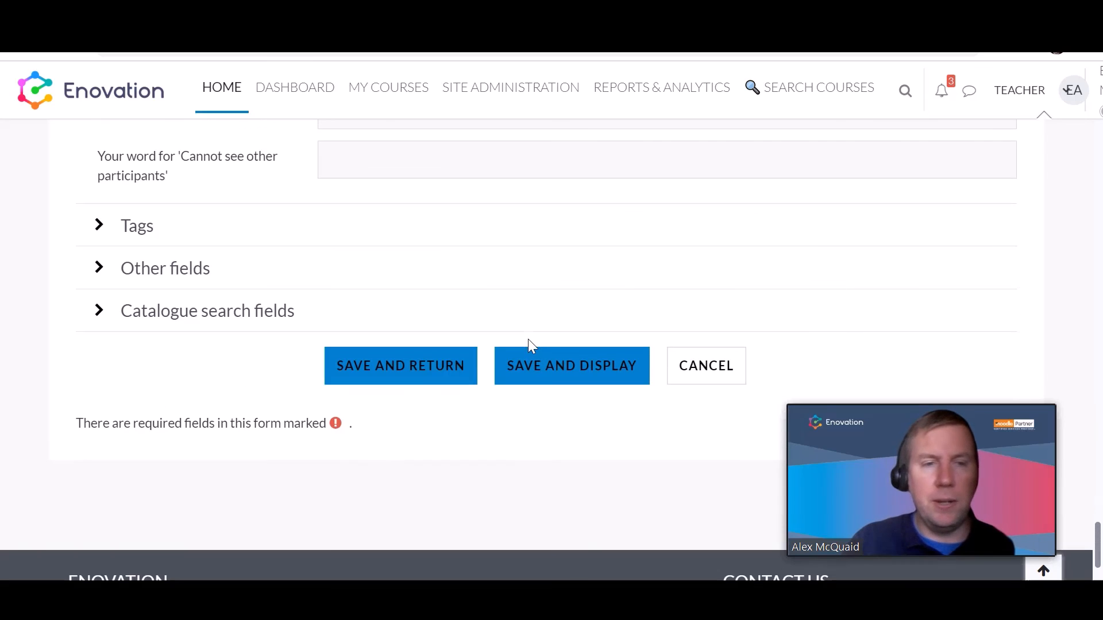
# - Expand the Tags section, leave tags empty, and save and display the course
pyautogui.click(99, 225)
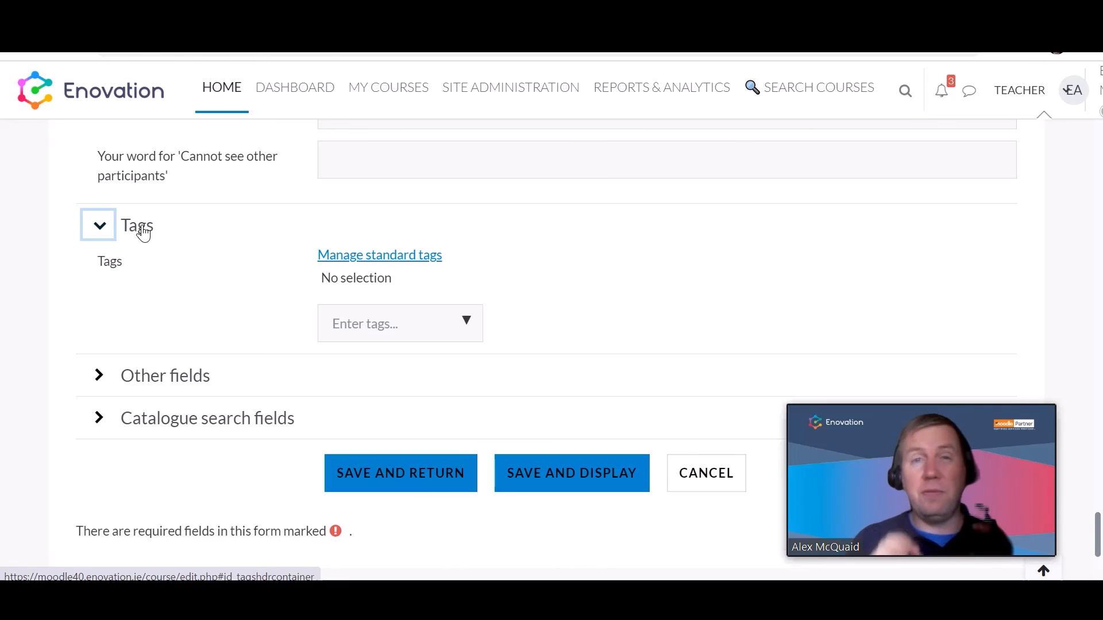
pyautogui.moveTo(184, 274)
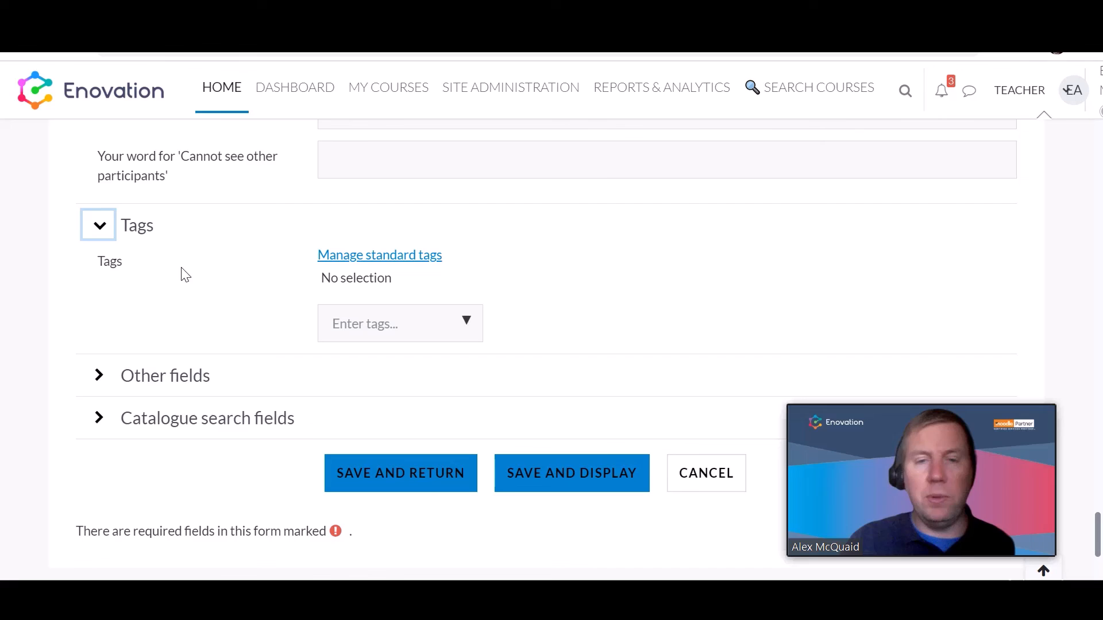
pyautogui.moveTo(618, 431)
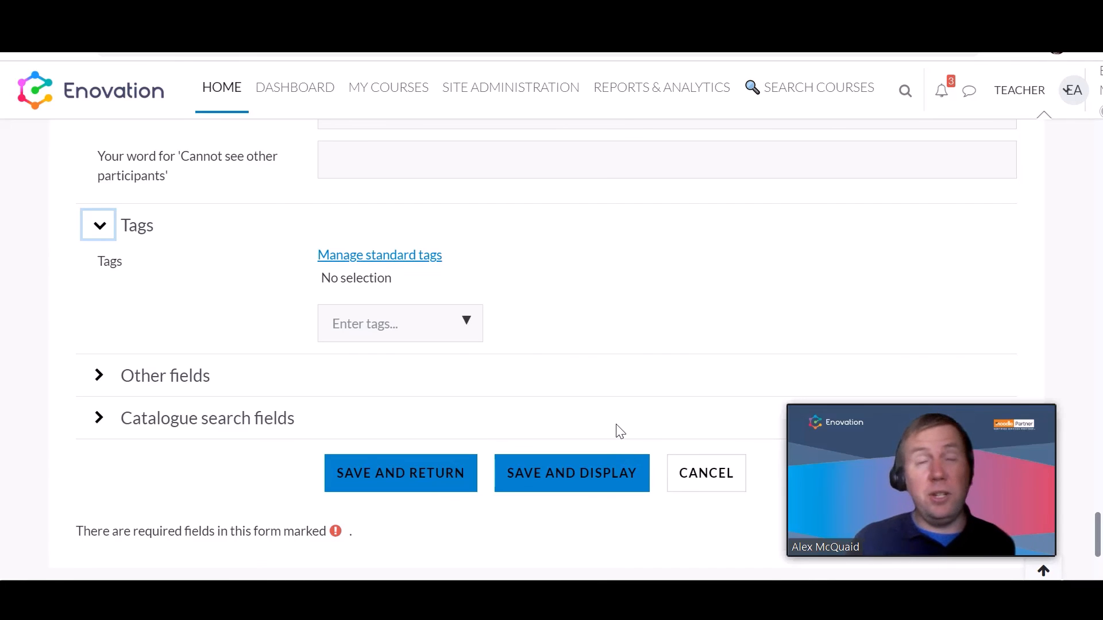
pyautogui.click(571, 473)
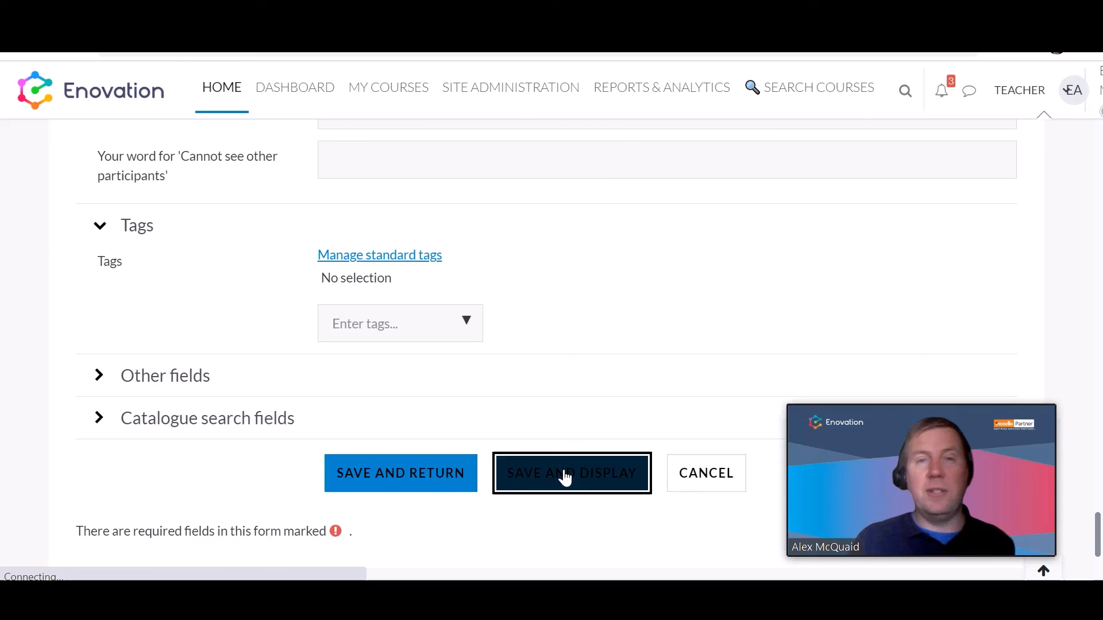
# - View the saved English Course Example 1 page showing General and Topics 1 to 3
pyautogui.click(571, 473)
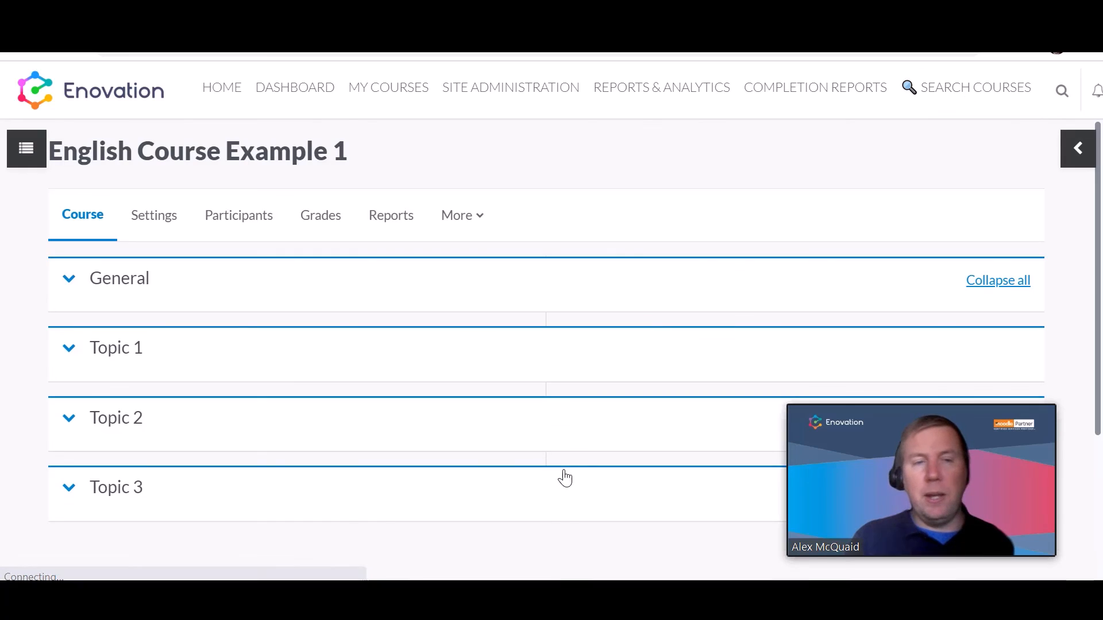
pyautogui.moveTo(149, 541)
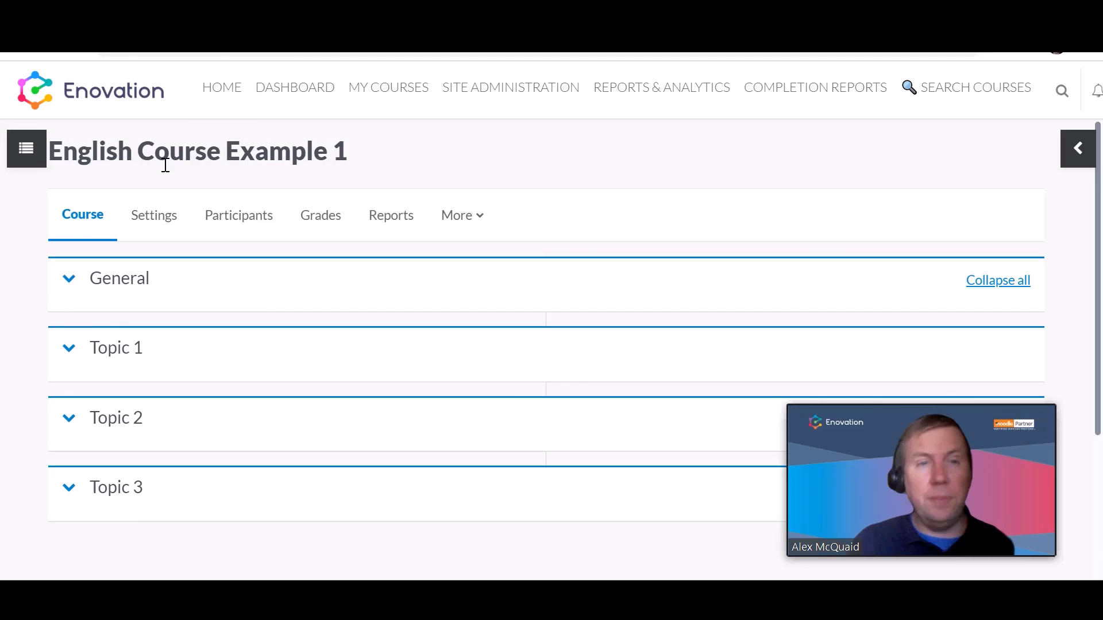
pyautogui.moveTo(139, 410)
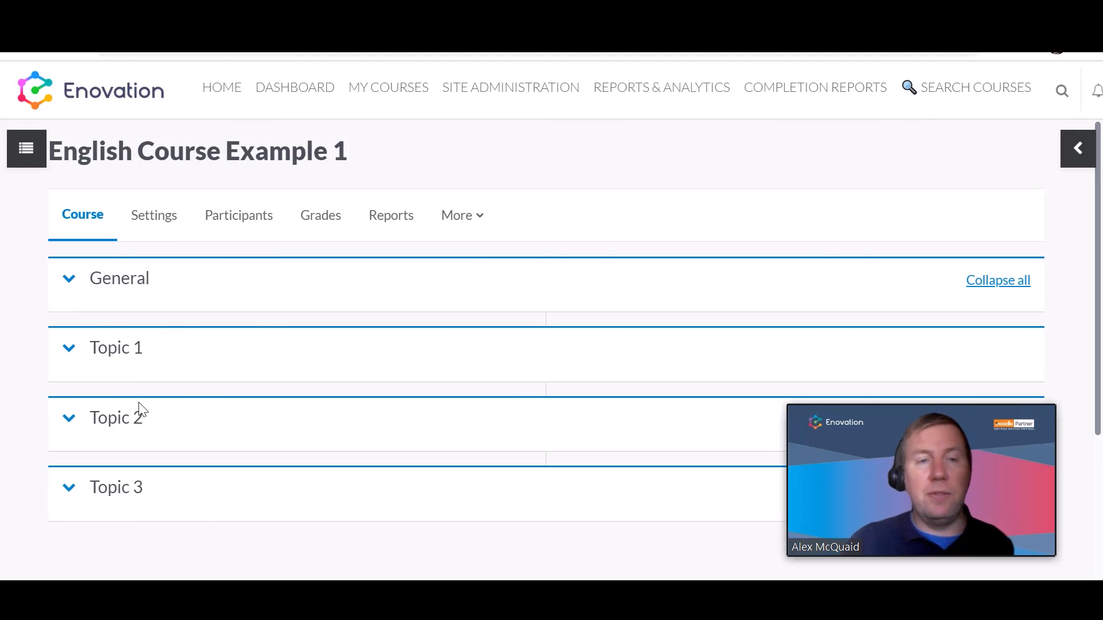